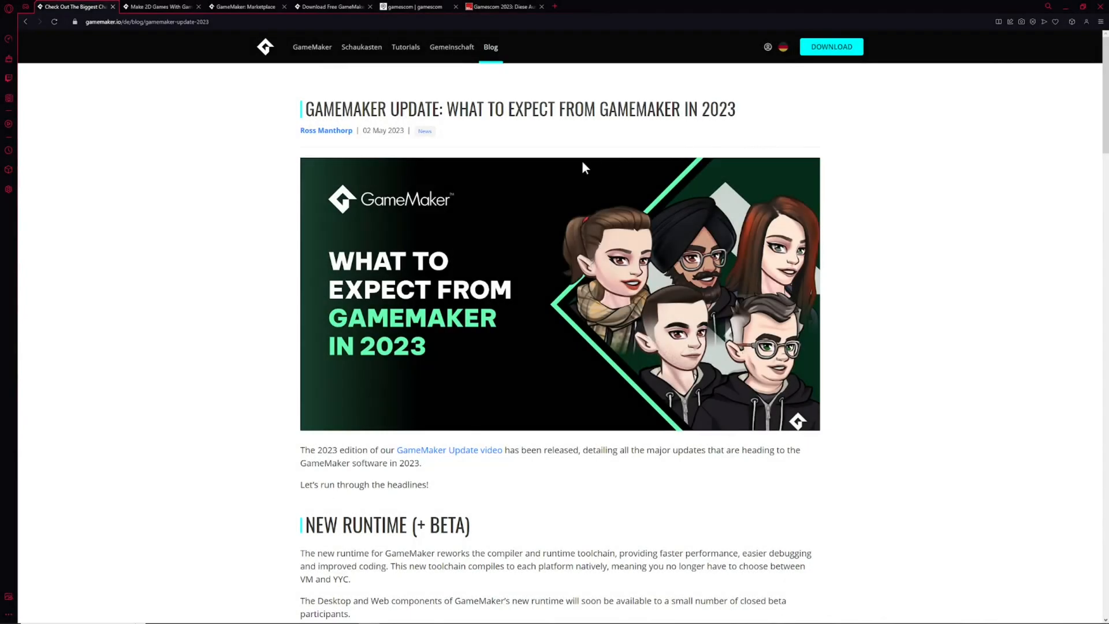
mouse_move(312, 201)
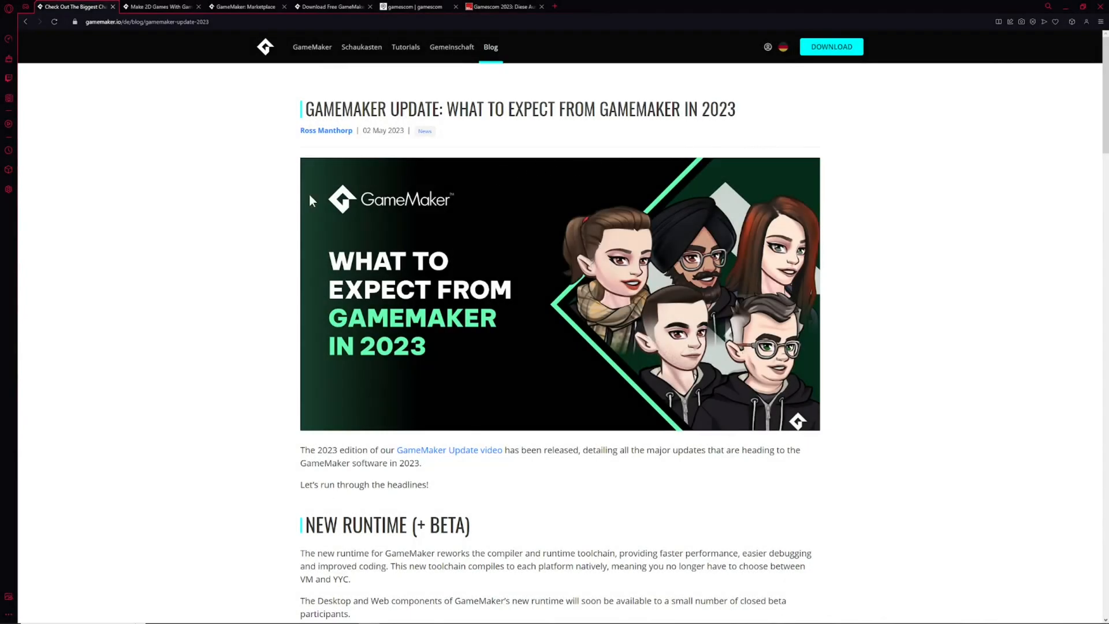
mouse_move(359, 352)
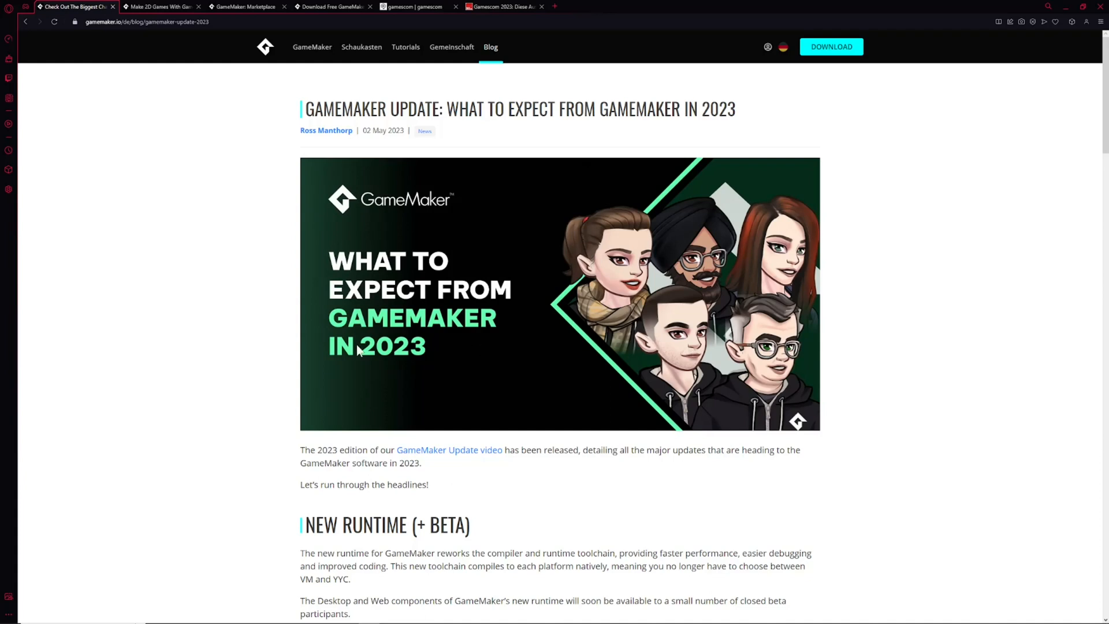
- Scroll the page, then bring up the Clone of a Clone ParticleSystem editor previewing the Emitter
scroll("down", 3)
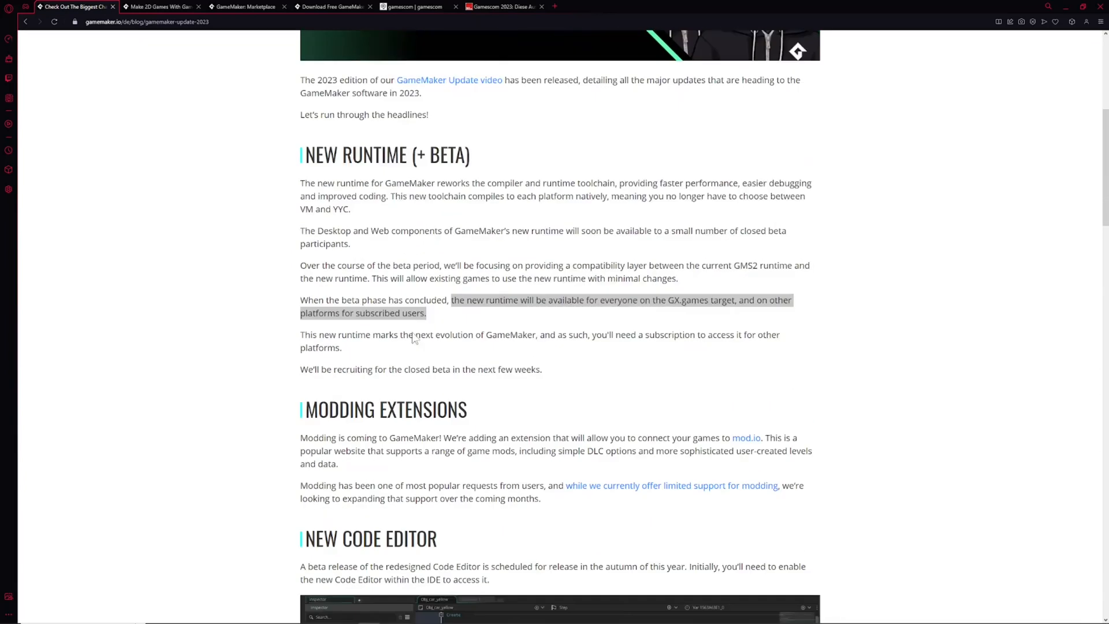
scroll("down", 3)
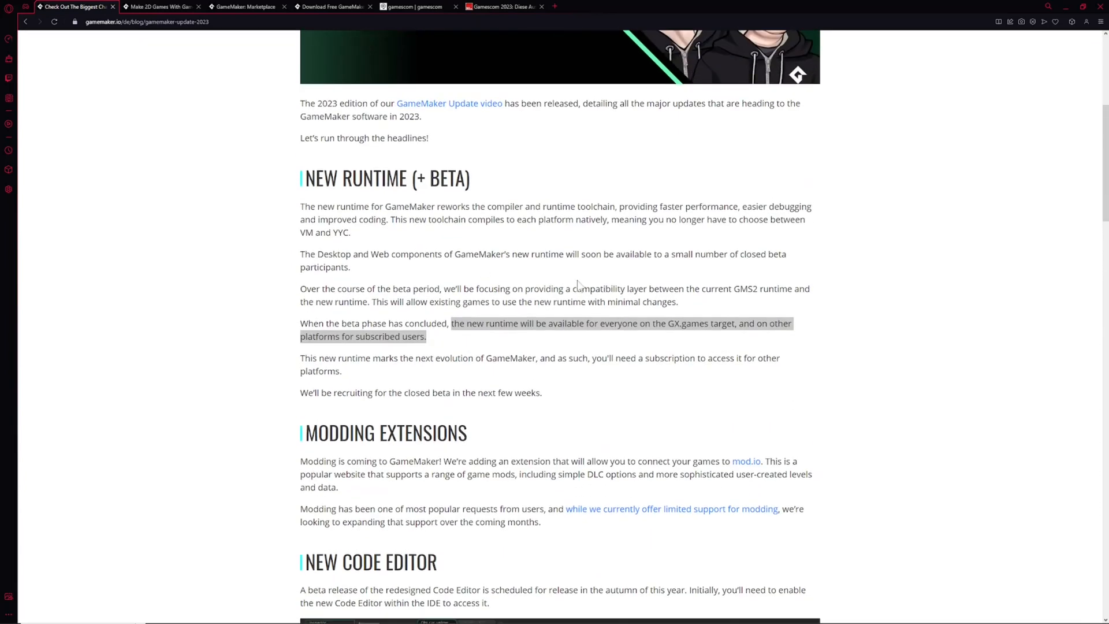
scroll("up", 3)
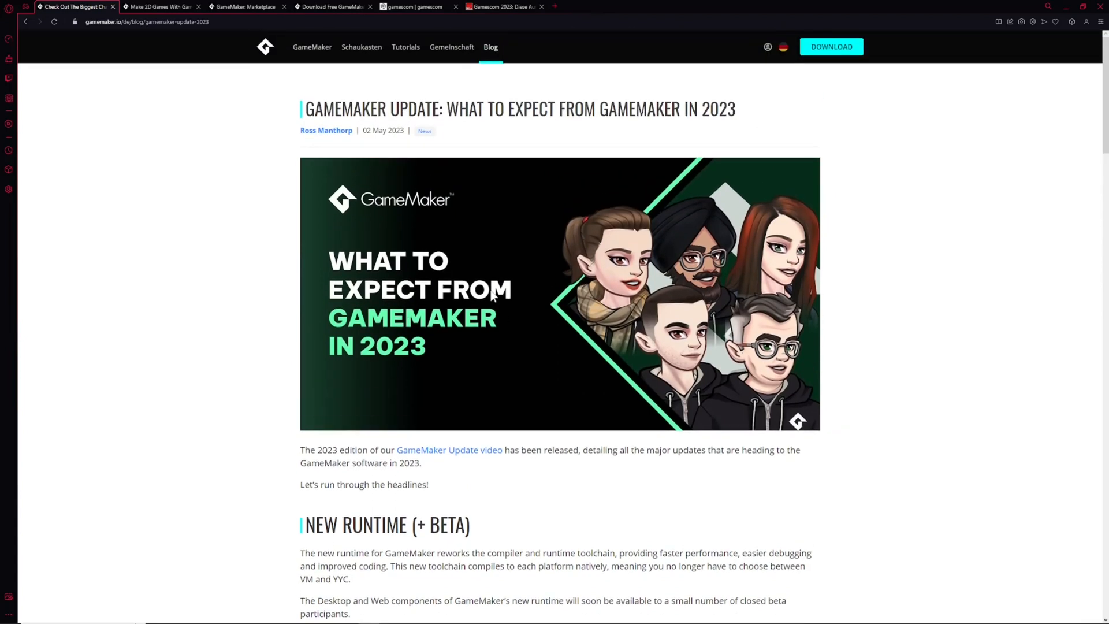
scroll("down", 3)
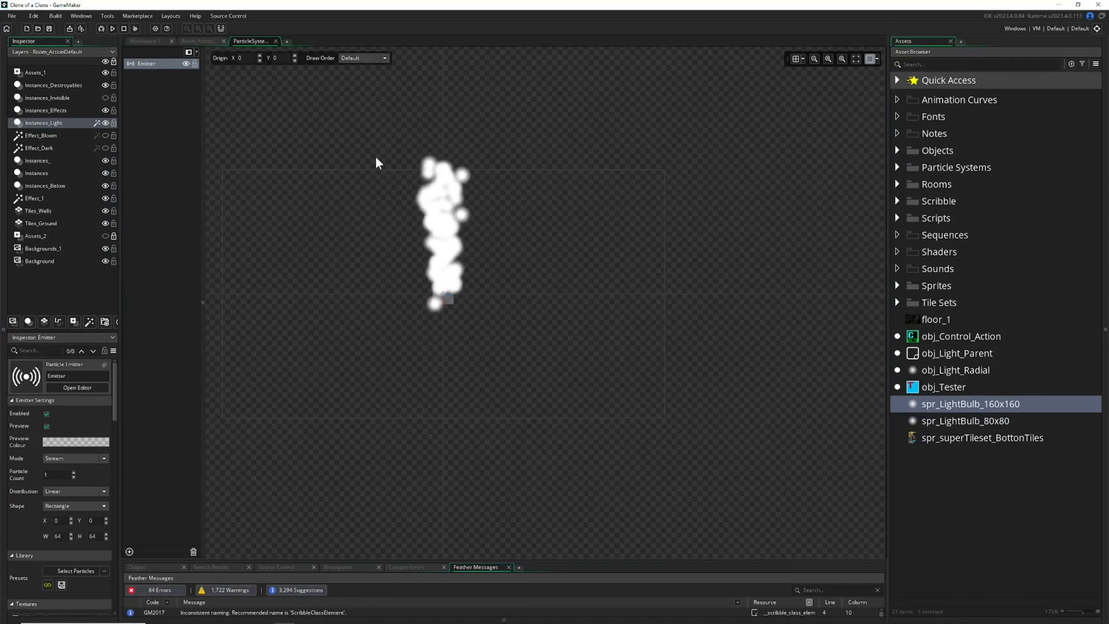
left_click(145, 40)
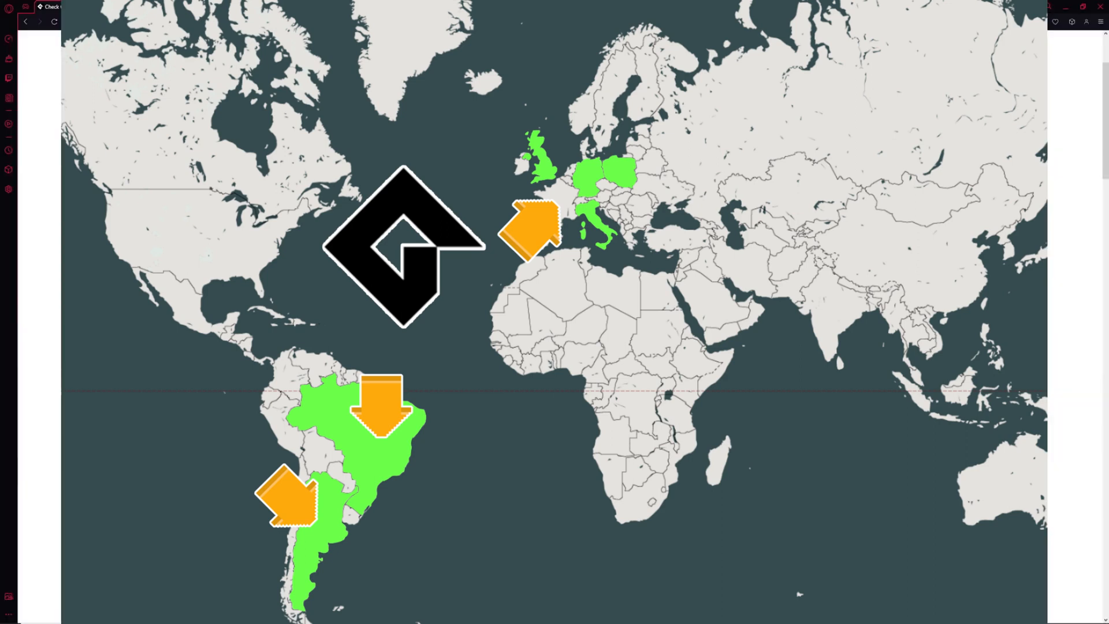
- View the gamescom 2023 homepage, then the GamesWirtschaft 'Gamescom 2023' exhibitor article
left_click(413, 6)
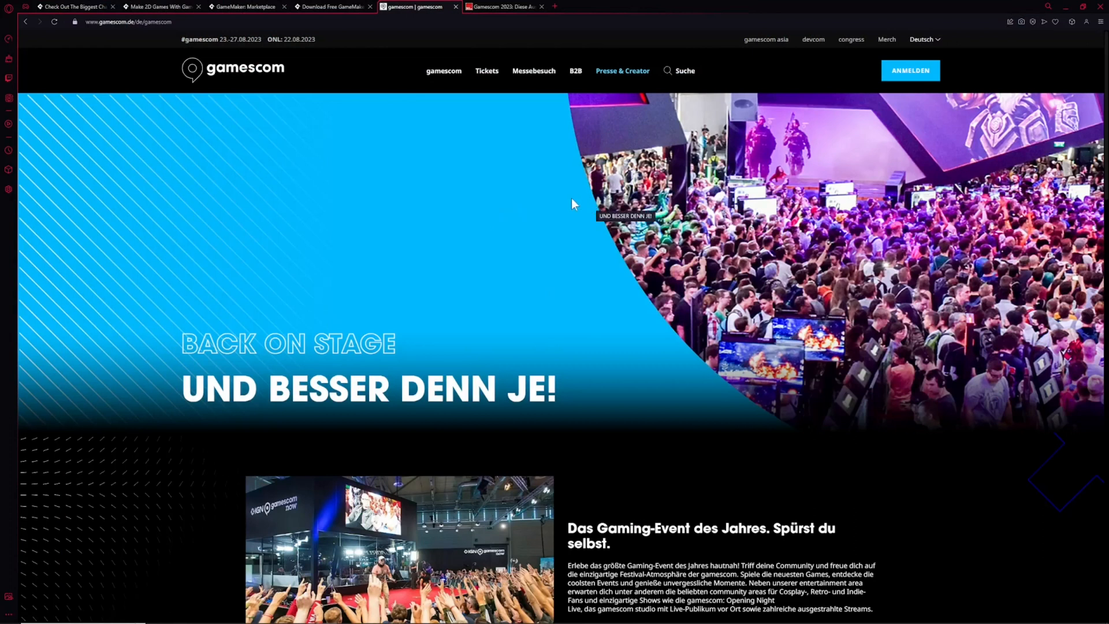
mouse_move(451, 168)
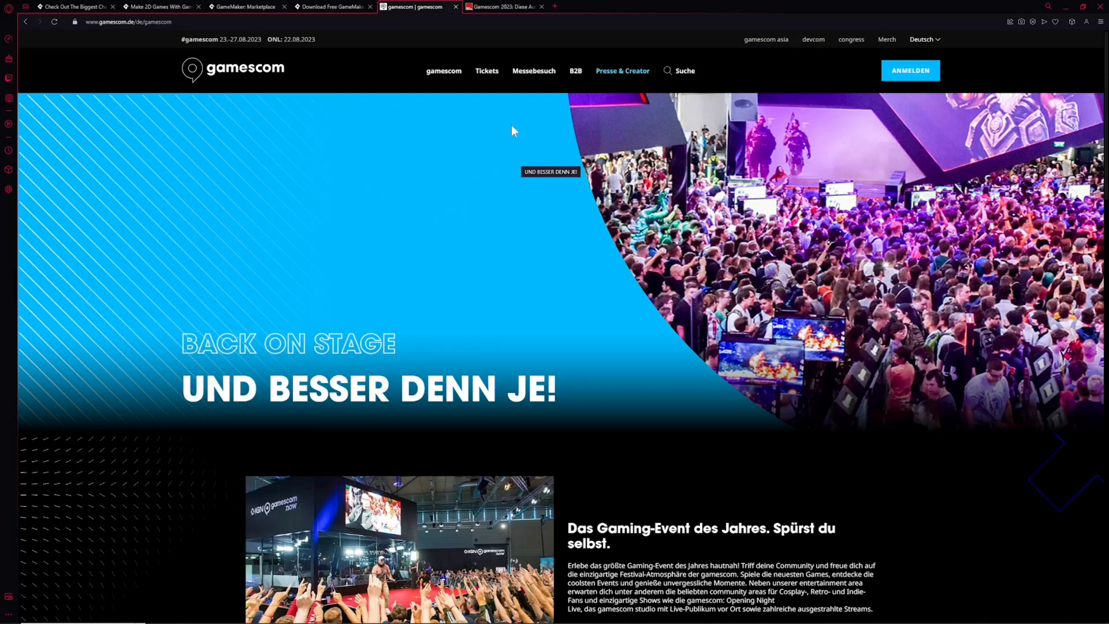
left_click(503, 6)
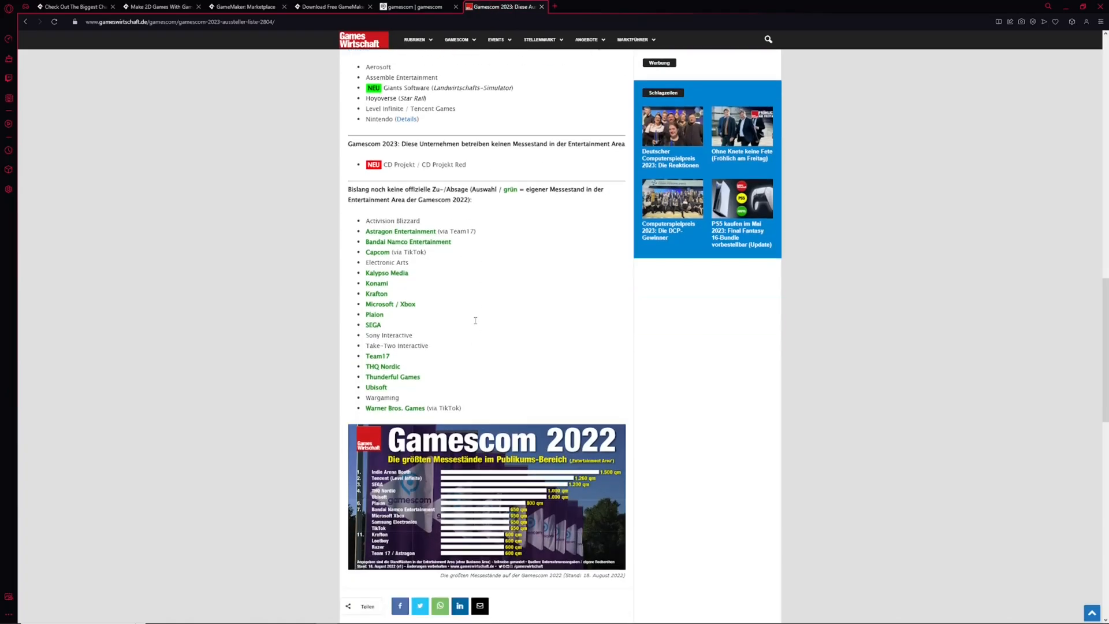
- Highlight THQ Nordic, scroll up to 'Bestätigte Aussteller', and return to the gamescom homepage
left_click_drag(366, 252, 461, 409)
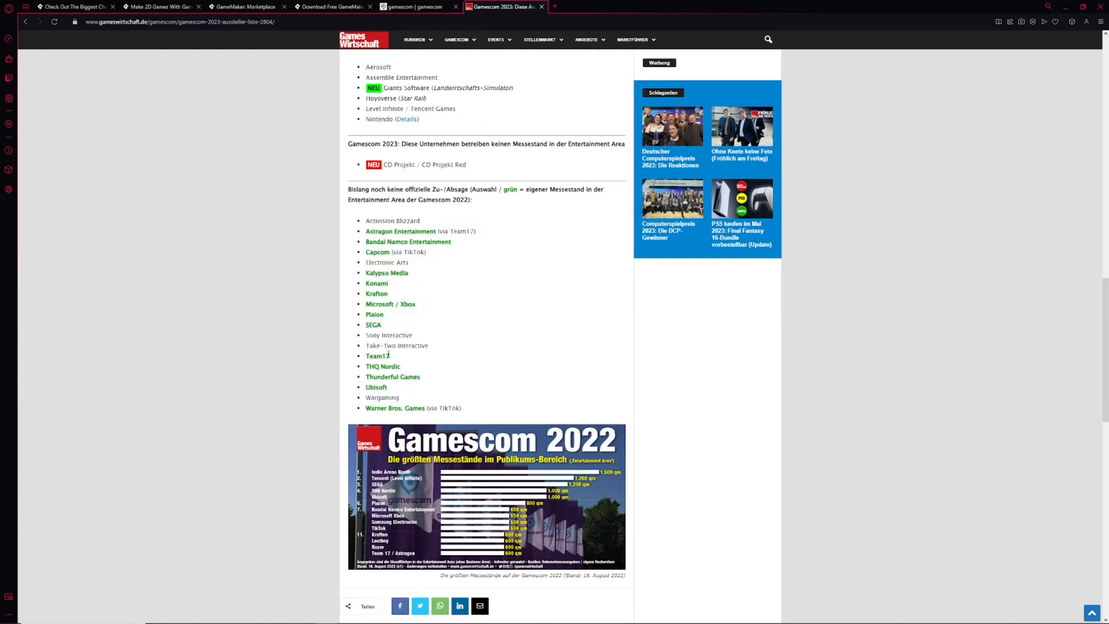
double_click(382, 366)
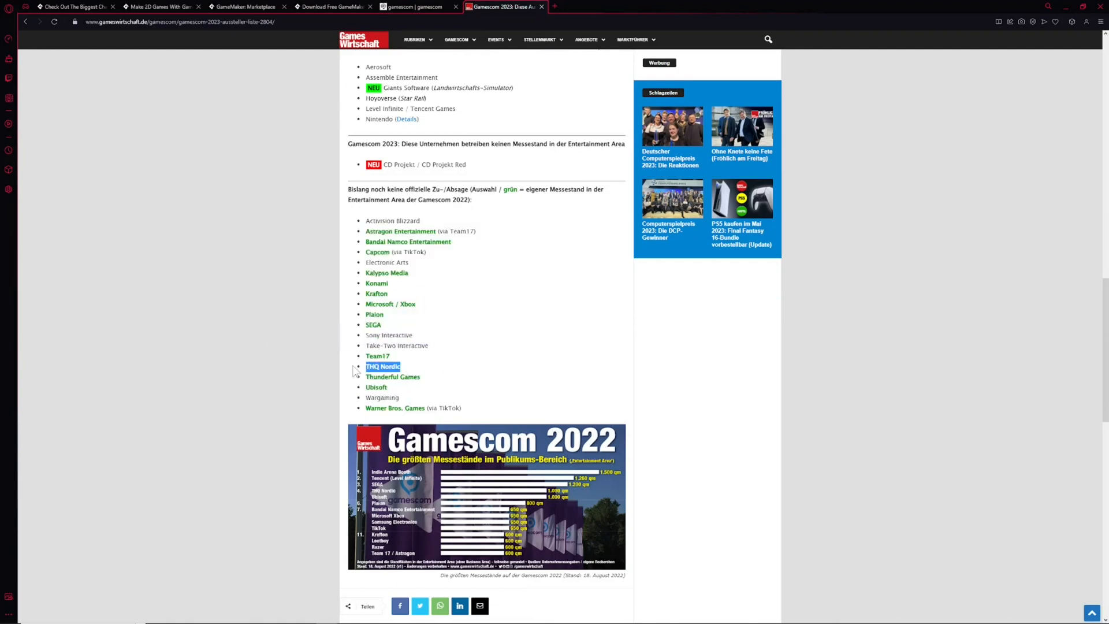
scroll("up", 3)
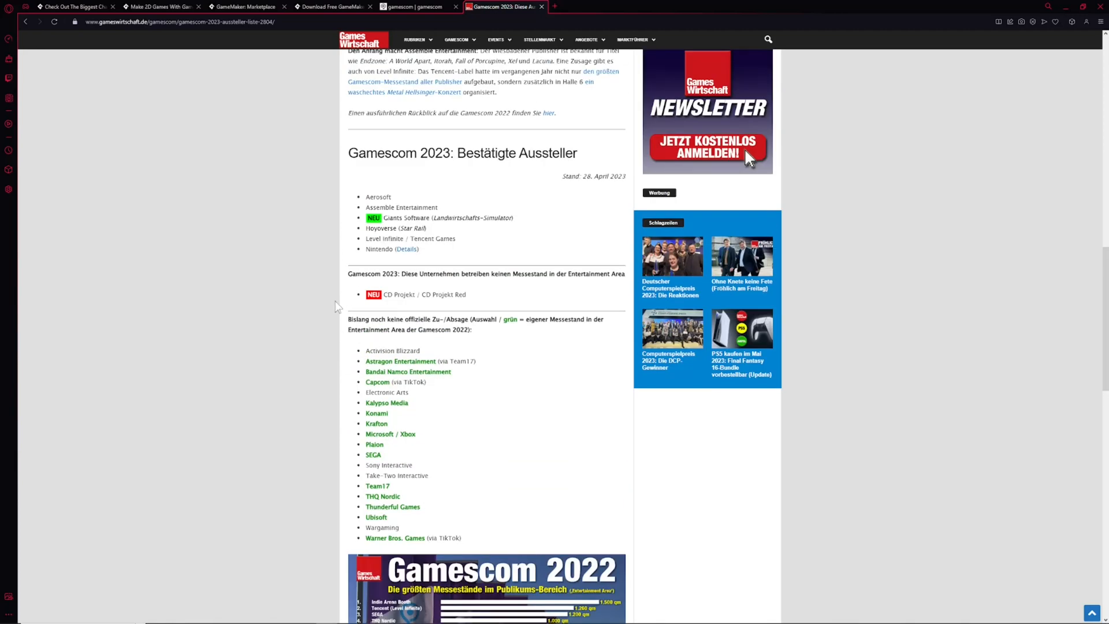
left_click(413, 7)
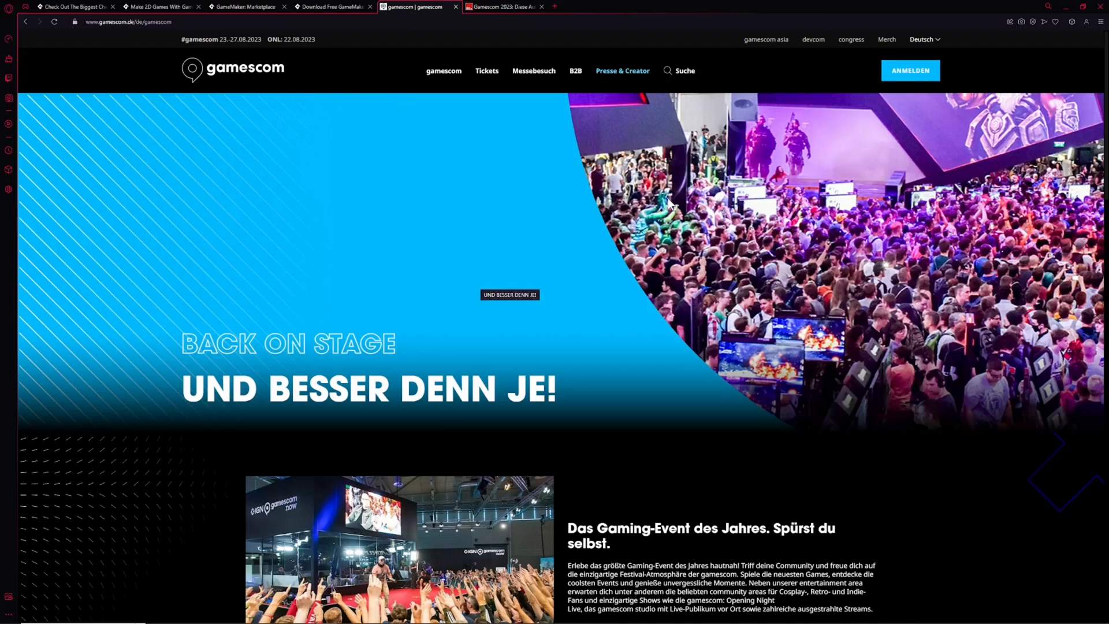
mouse_move(711, 266)
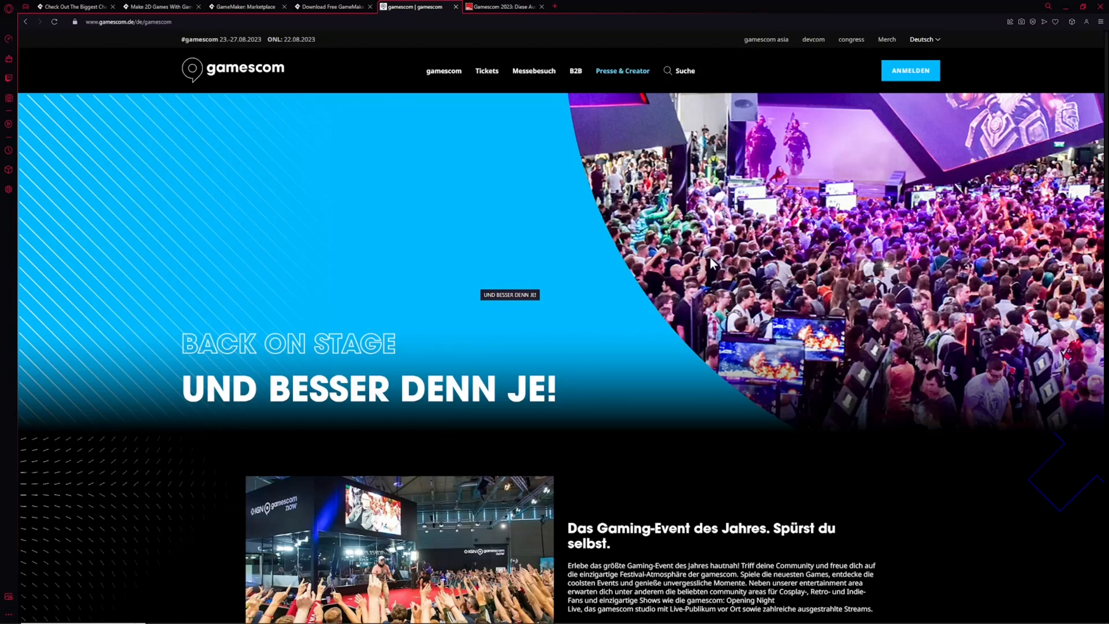
mouse_move(696, 327)
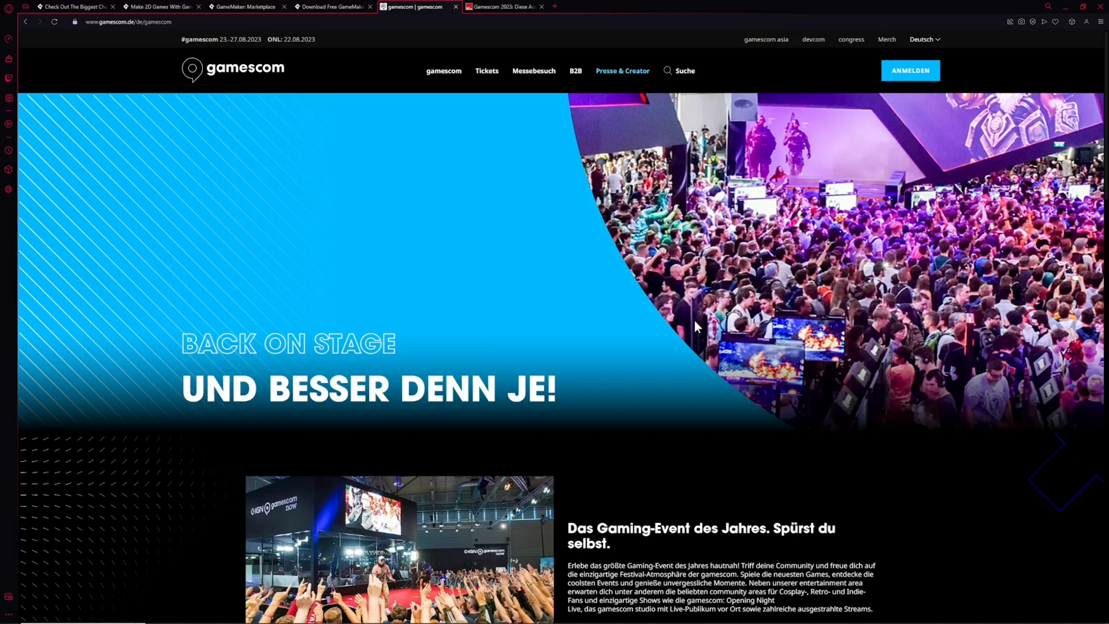
mouse_move(630, 309)
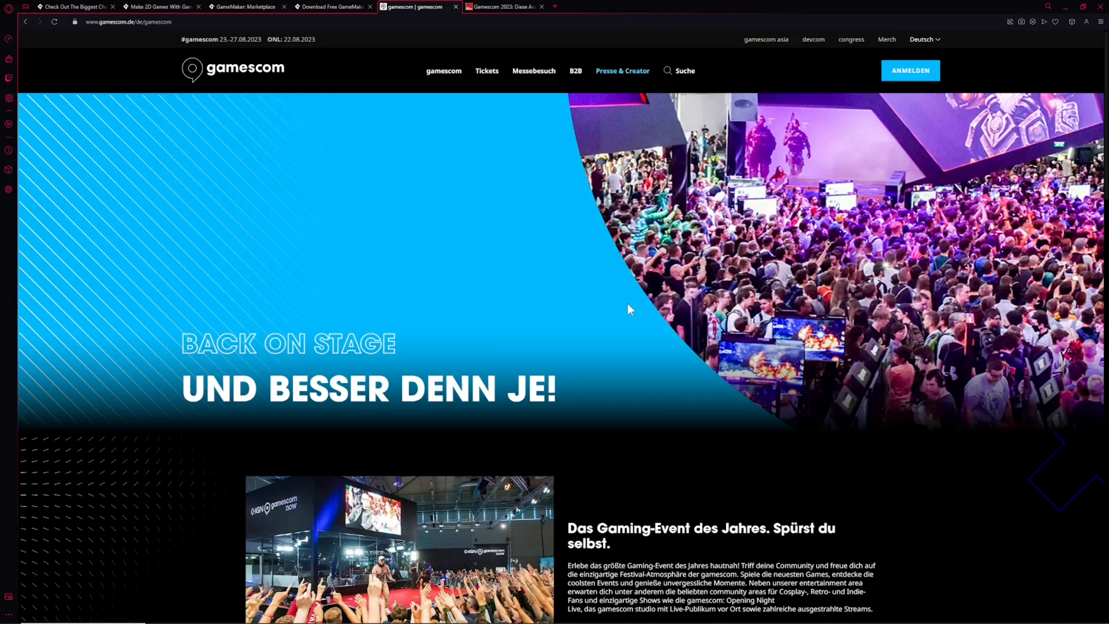
mouse_move(814, 258)
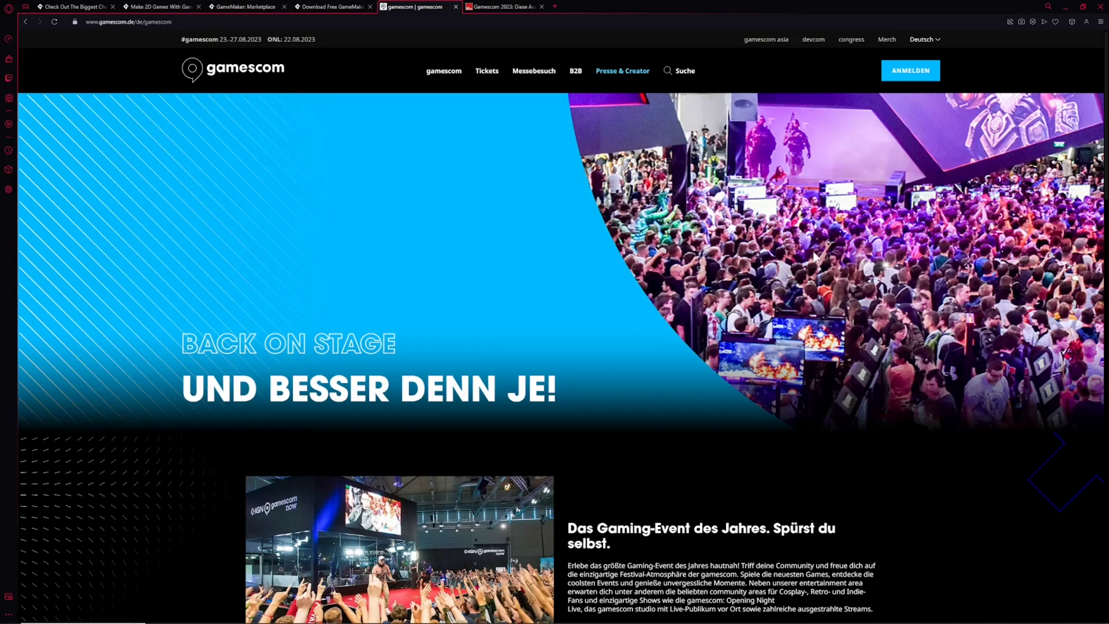
mouse_move(697, 249)
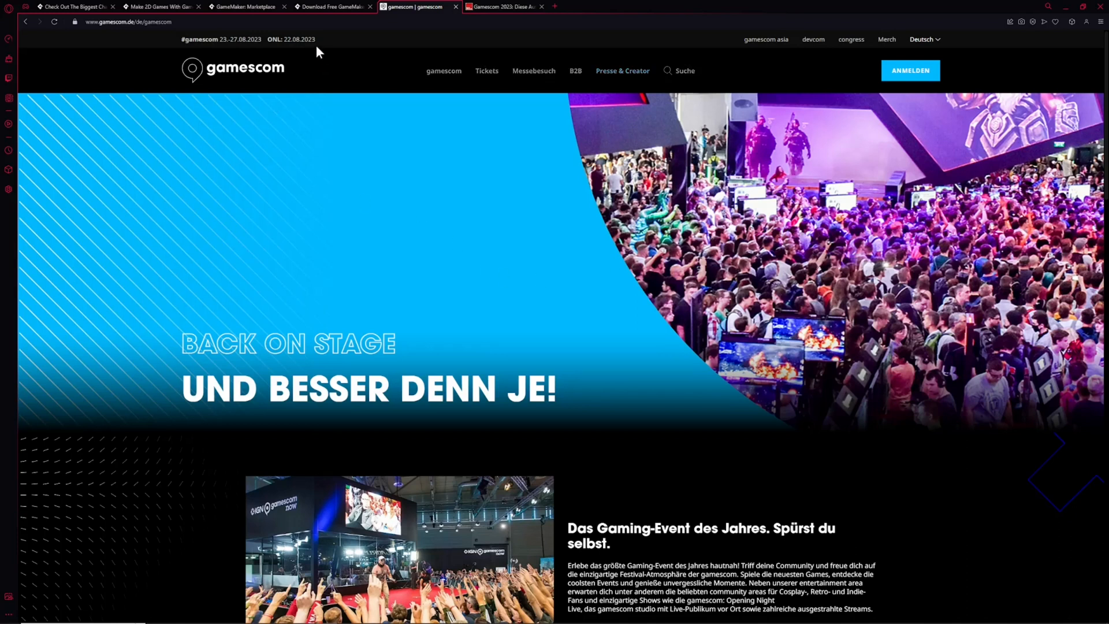
mouse_move(388, 212)
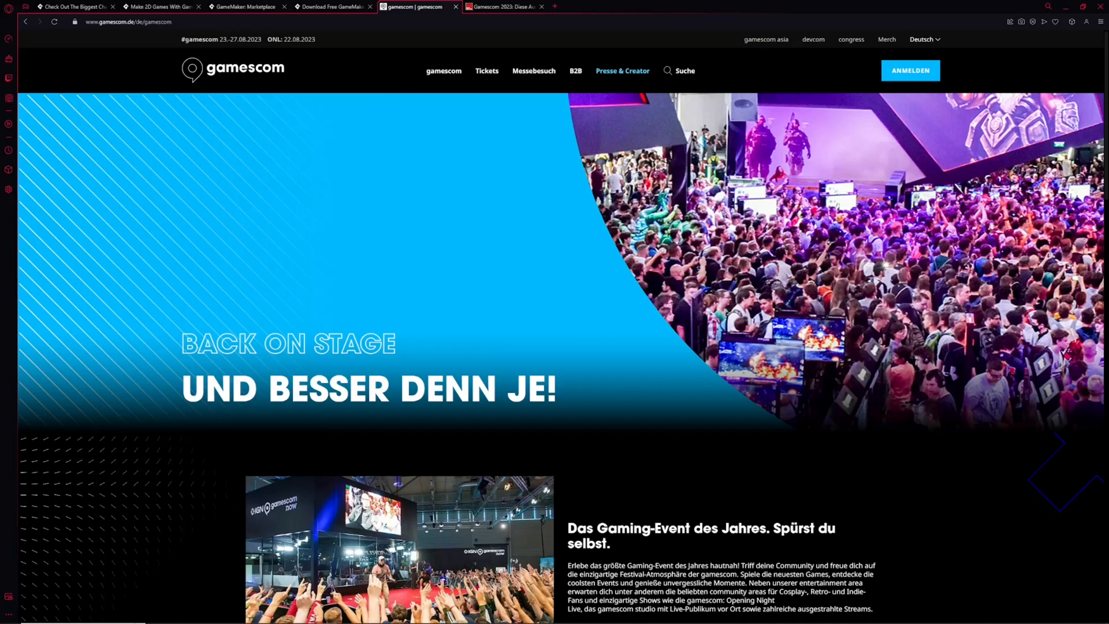
- Switch from the gamescom homepage to the GameMaker Marketplace tab
left_click(246, 7)
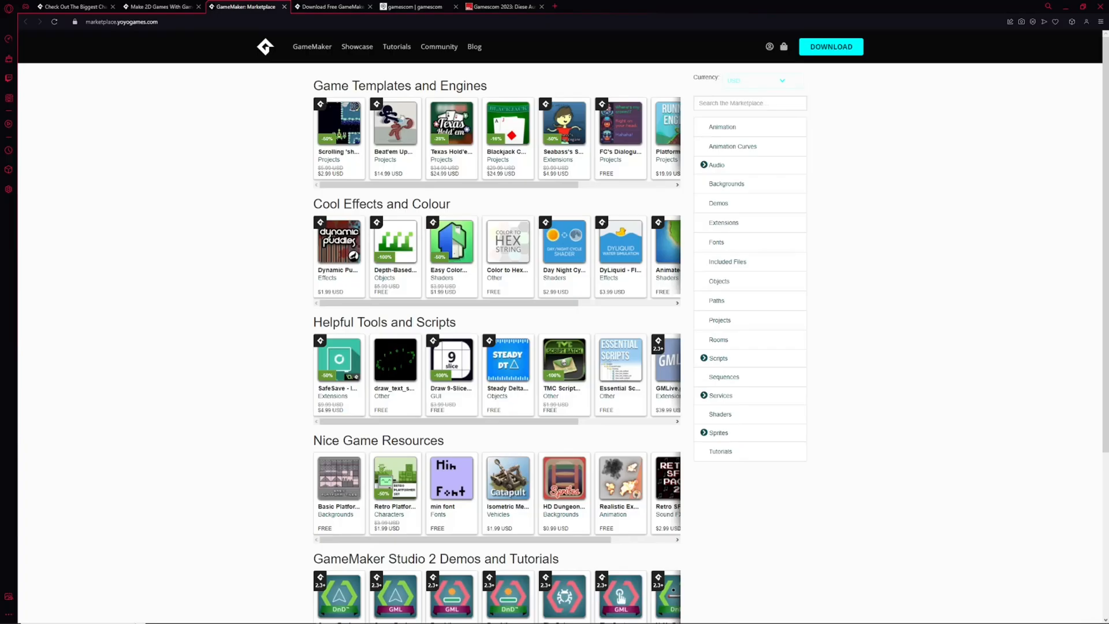
- Open the gamemaker.io Bundles page and scroll down to the Previous Bundles section
left_click(333, 6)
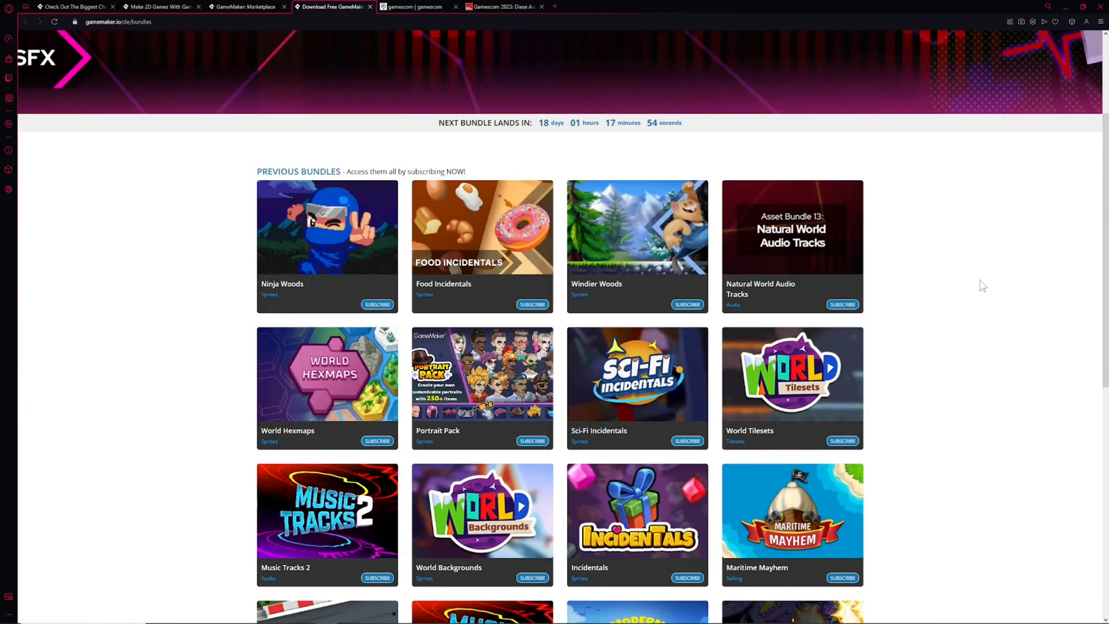
scroll("down", 3)
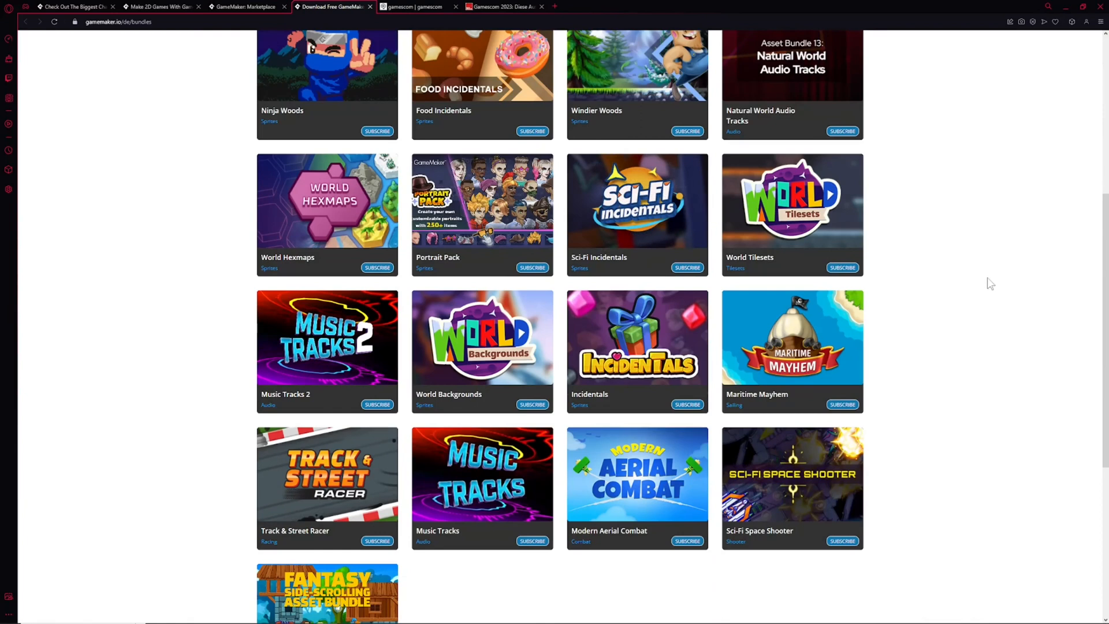
scroll("up", 3)
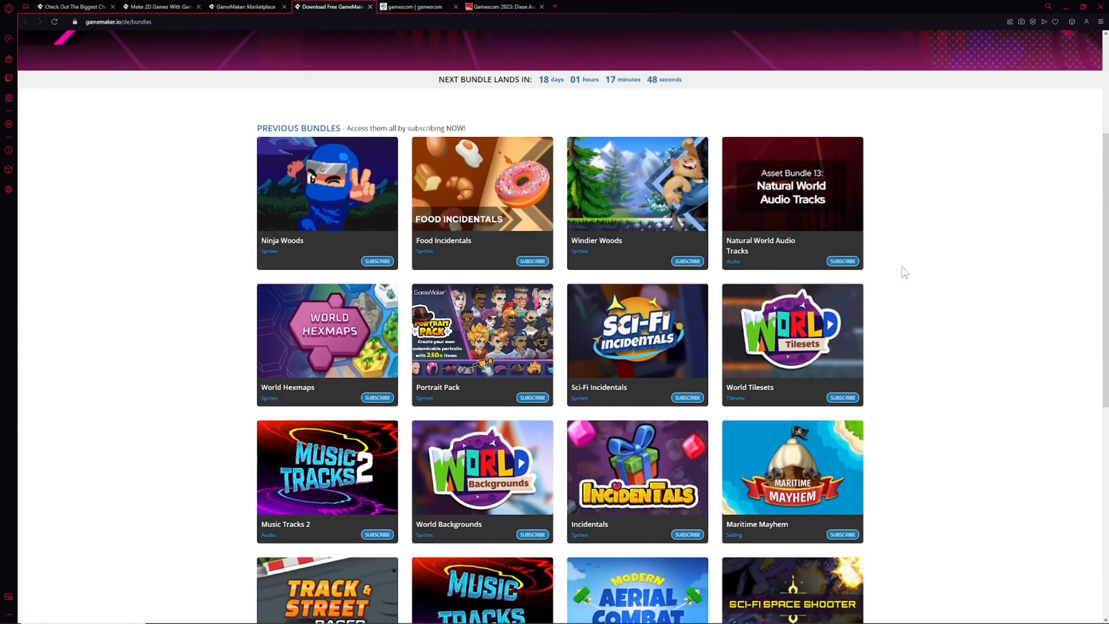
scroll("down", 3)
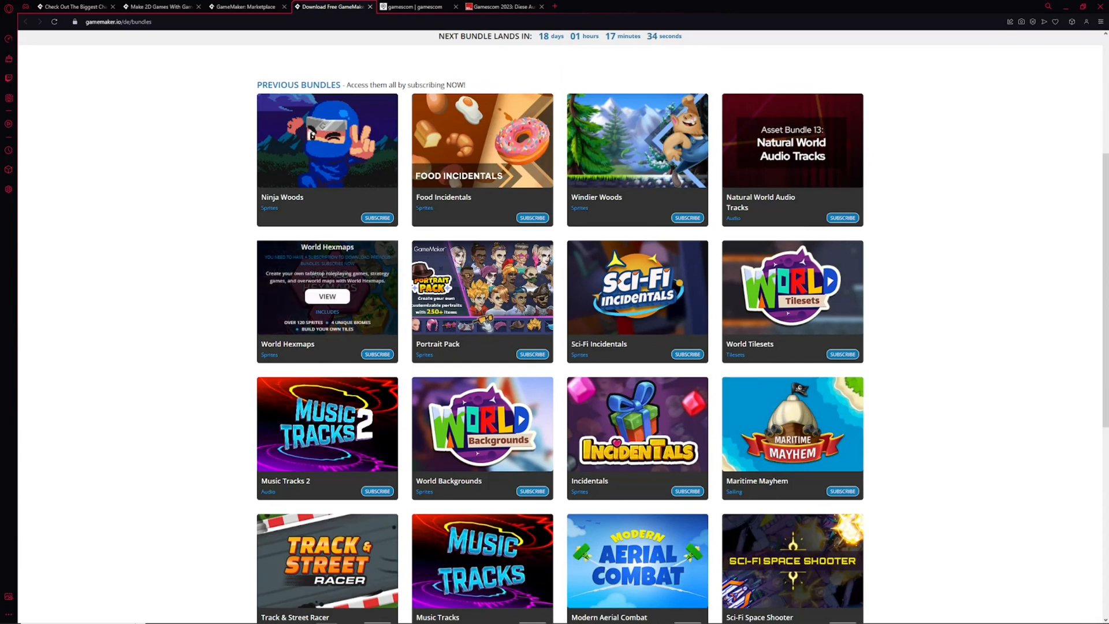
mouse_move(206, 354)
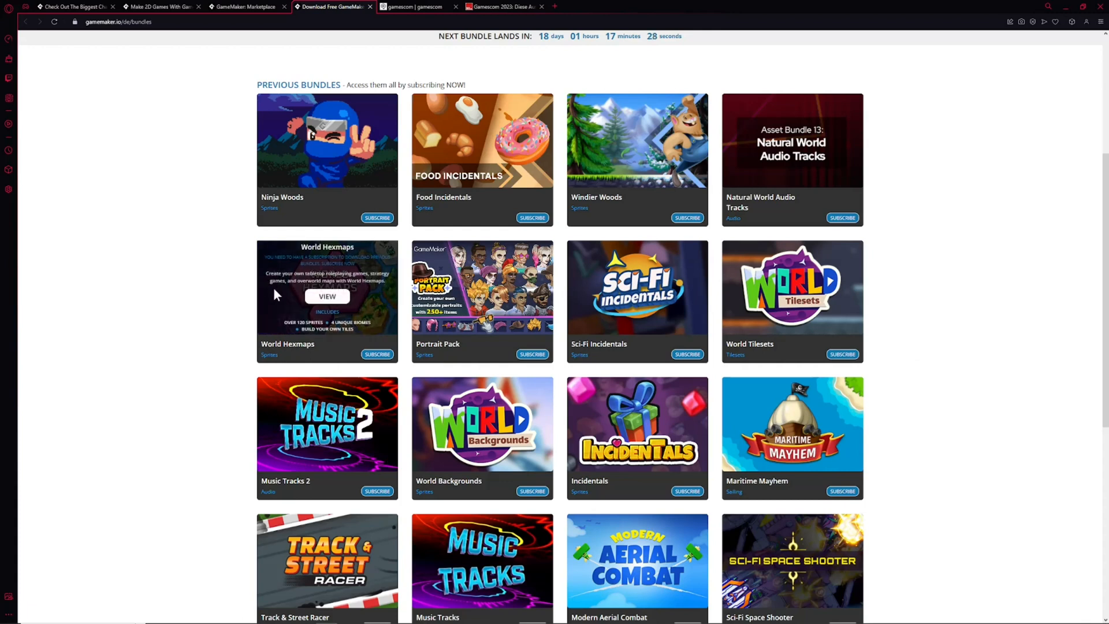
mouse_move(998, 276)
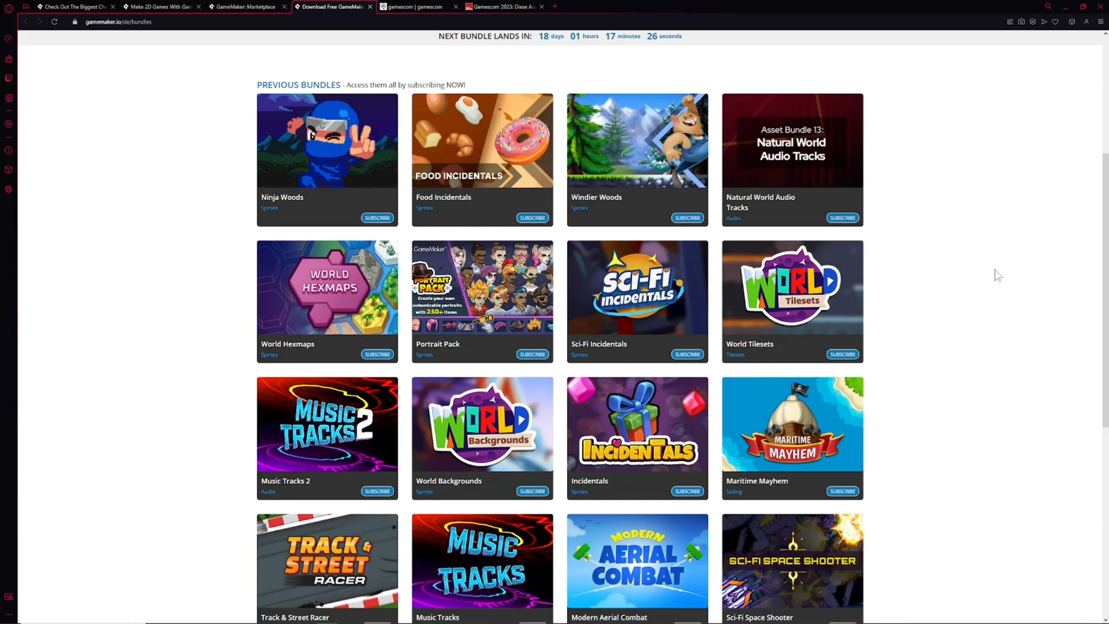
scroll("down", 3)
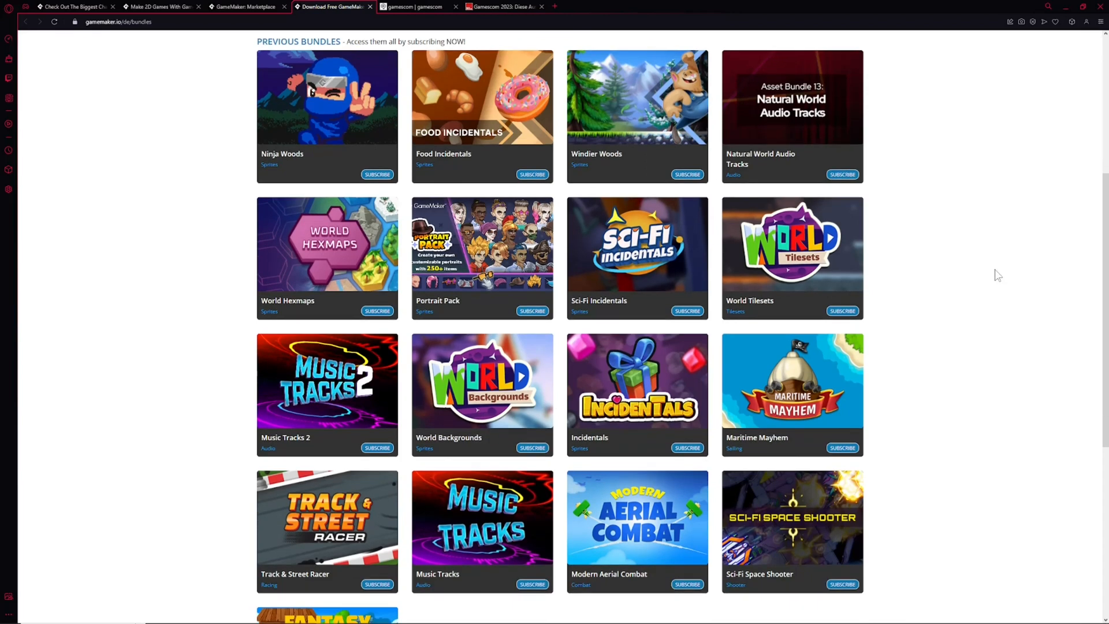
scroll("down", 3)
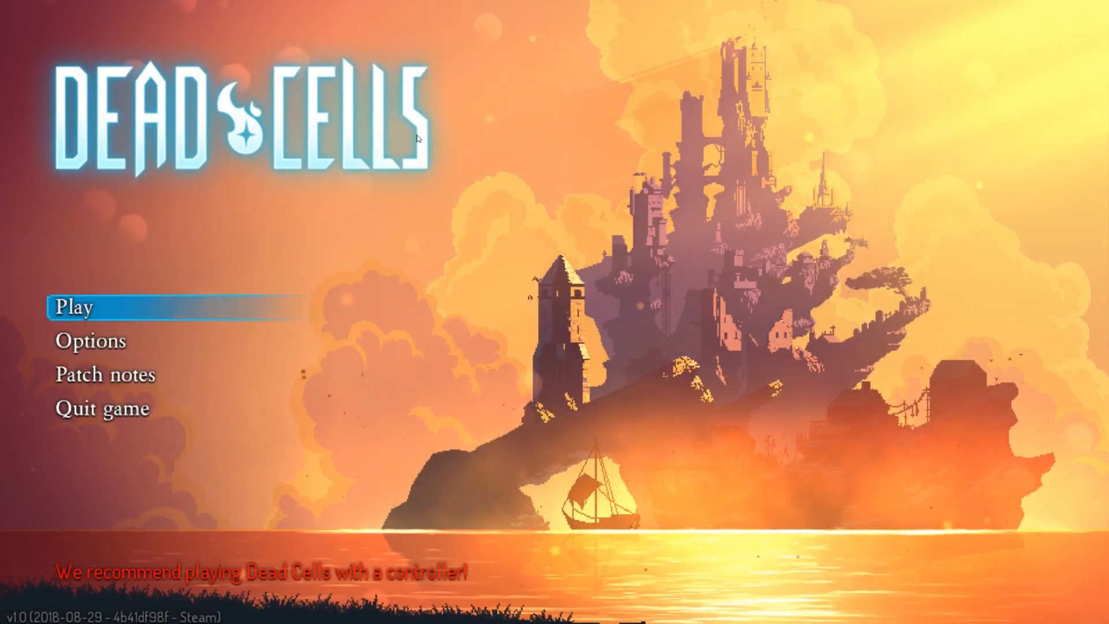
left_click(81, 307)
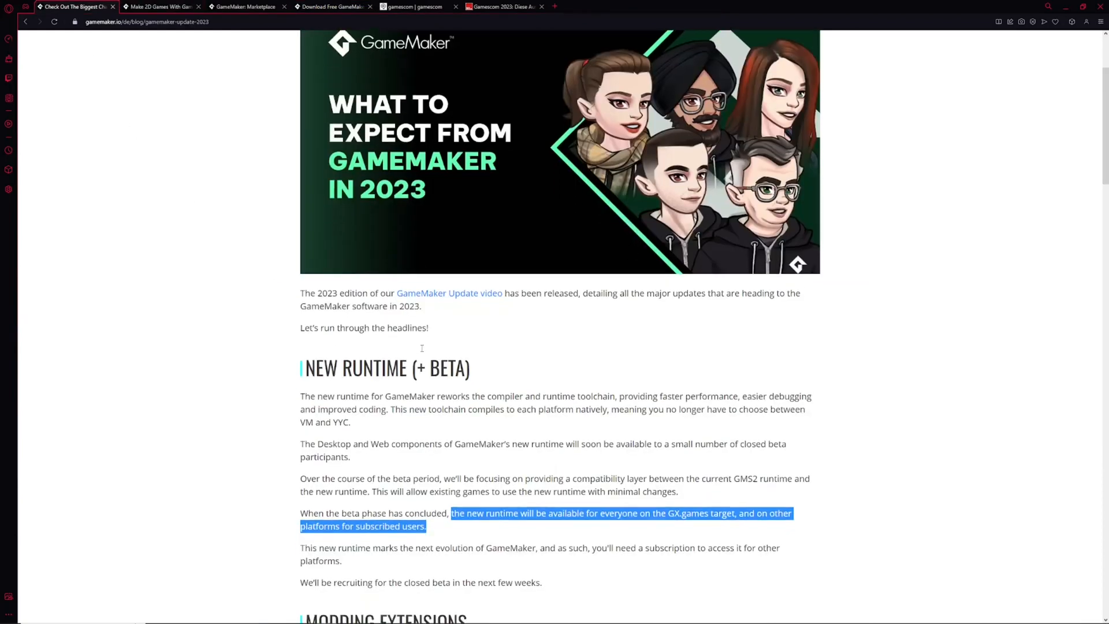
scroll("down", 3)
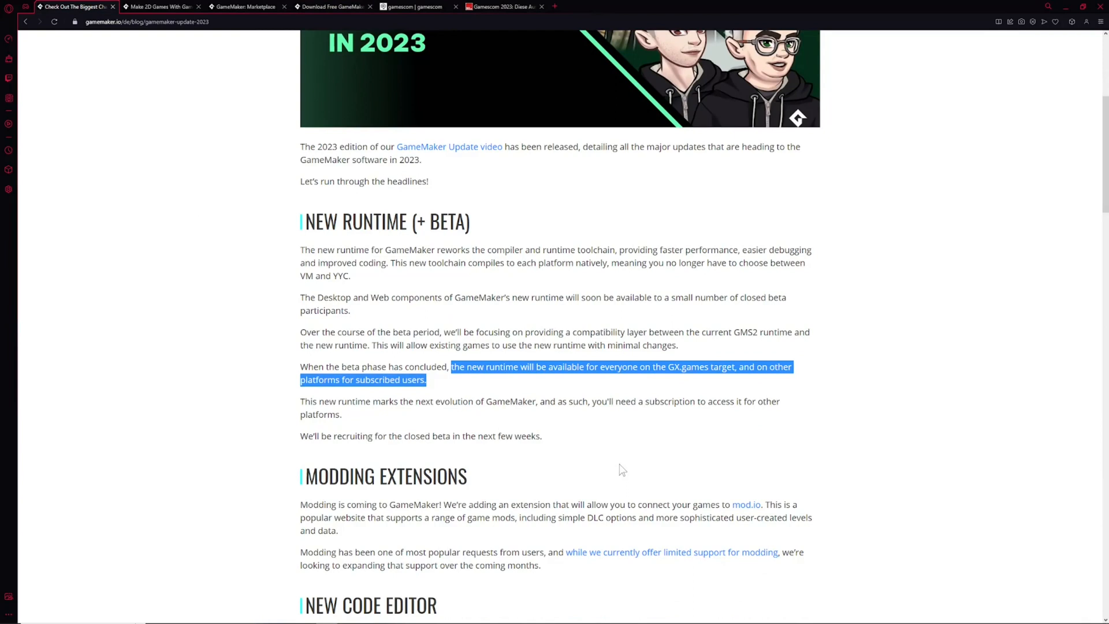
mouse_move(423, 433)
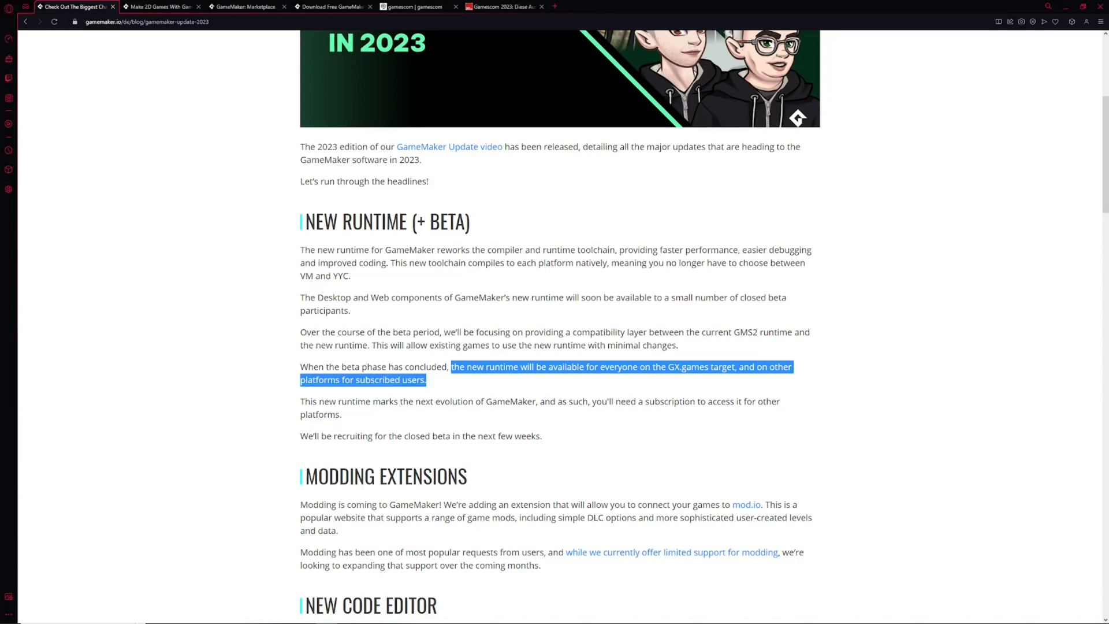
scroll("up", 3)
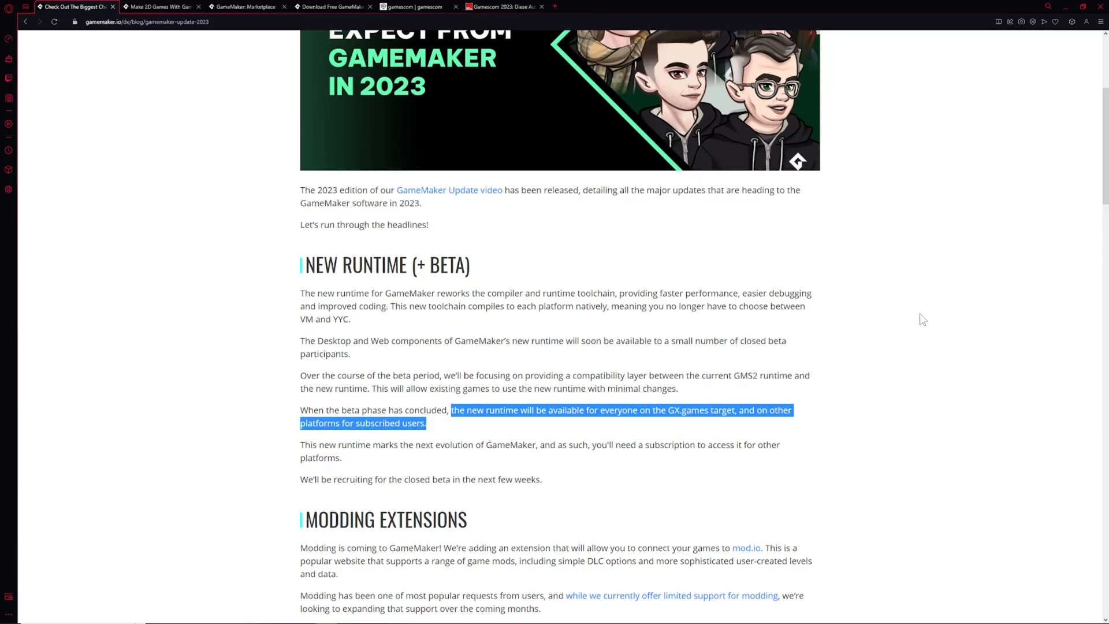
scroll("down", 3)
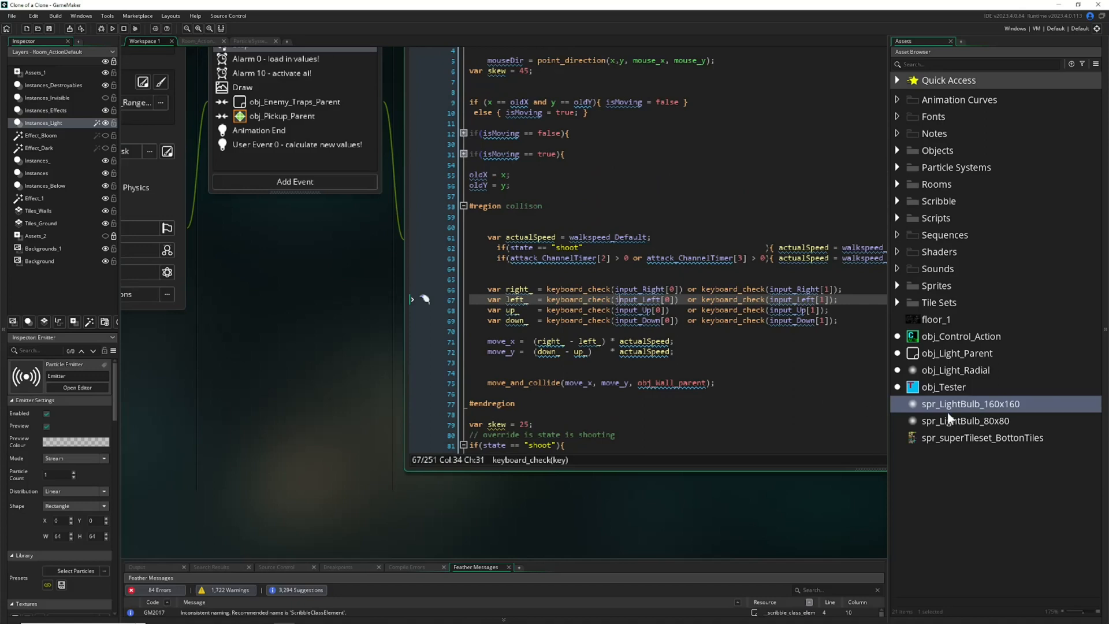
double_click(970, 403)
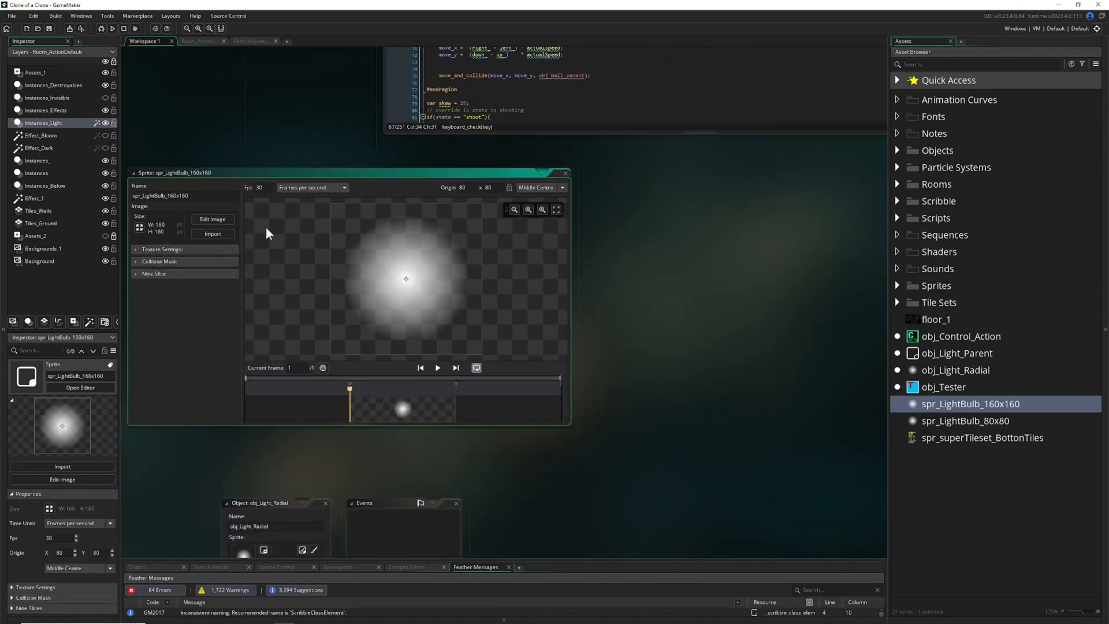
left_click(212, 218)
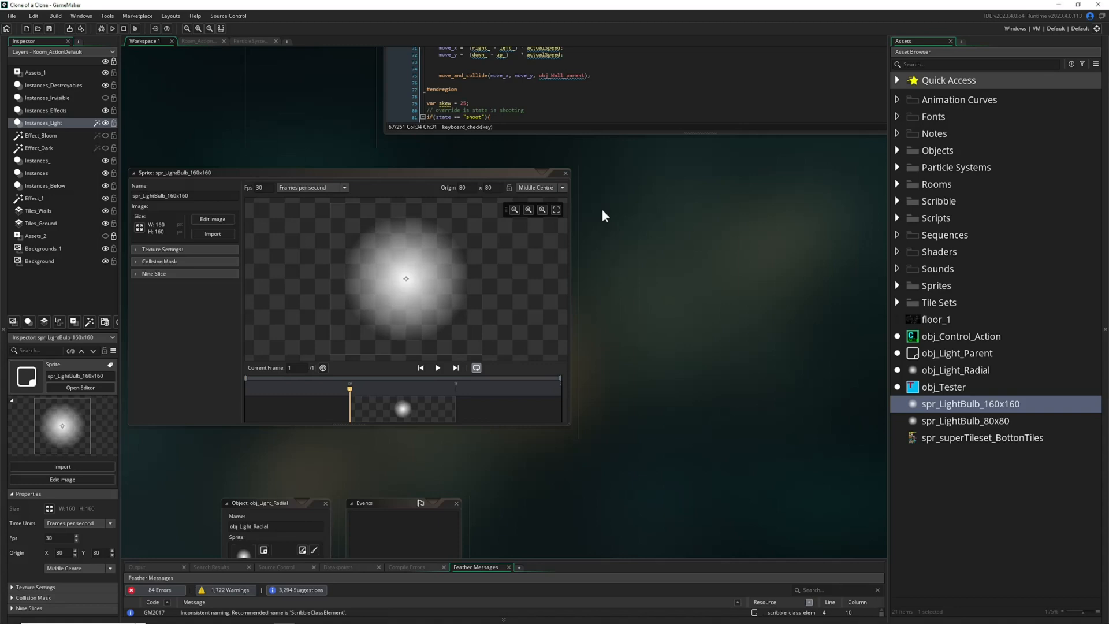
mouse_move(618, 346)
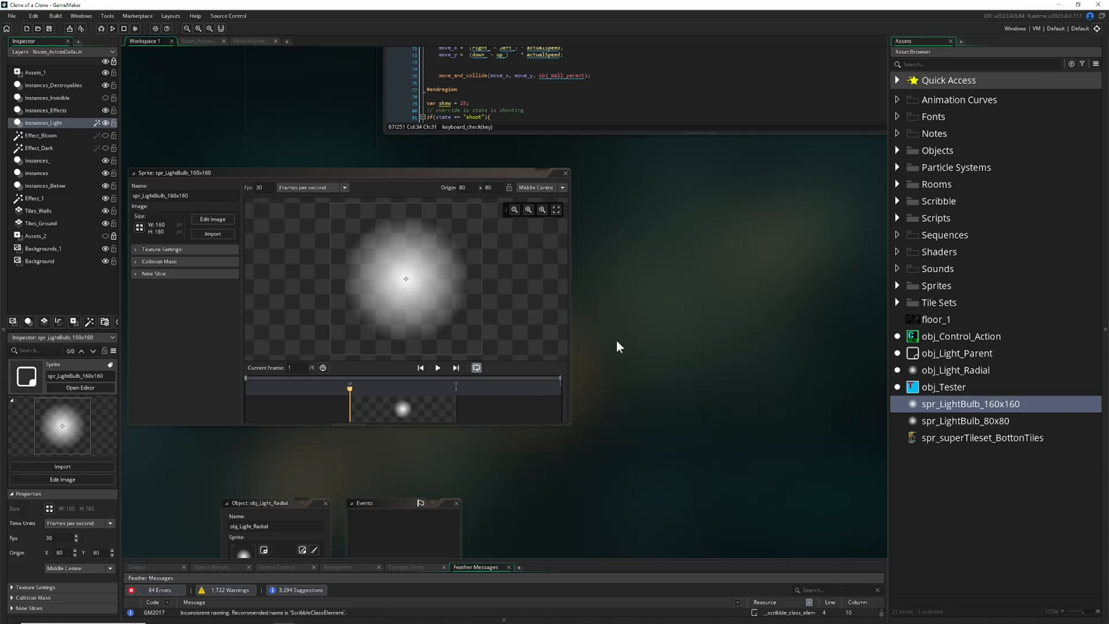
mouse_move(687, 277)
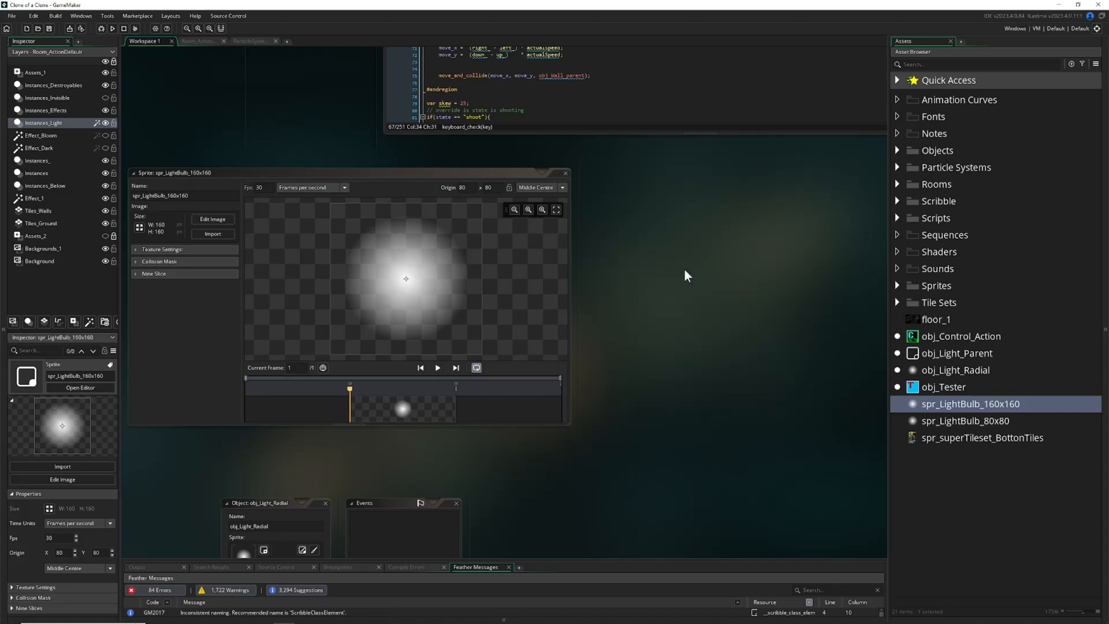
mouse_move(454, 305)
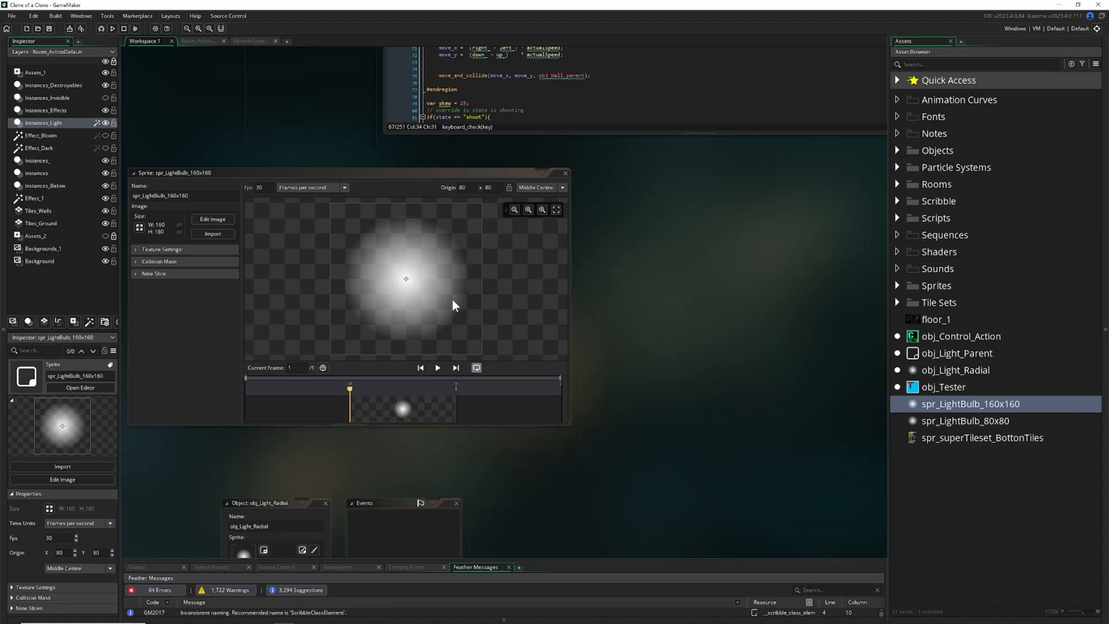
mouse_move(423, 288)
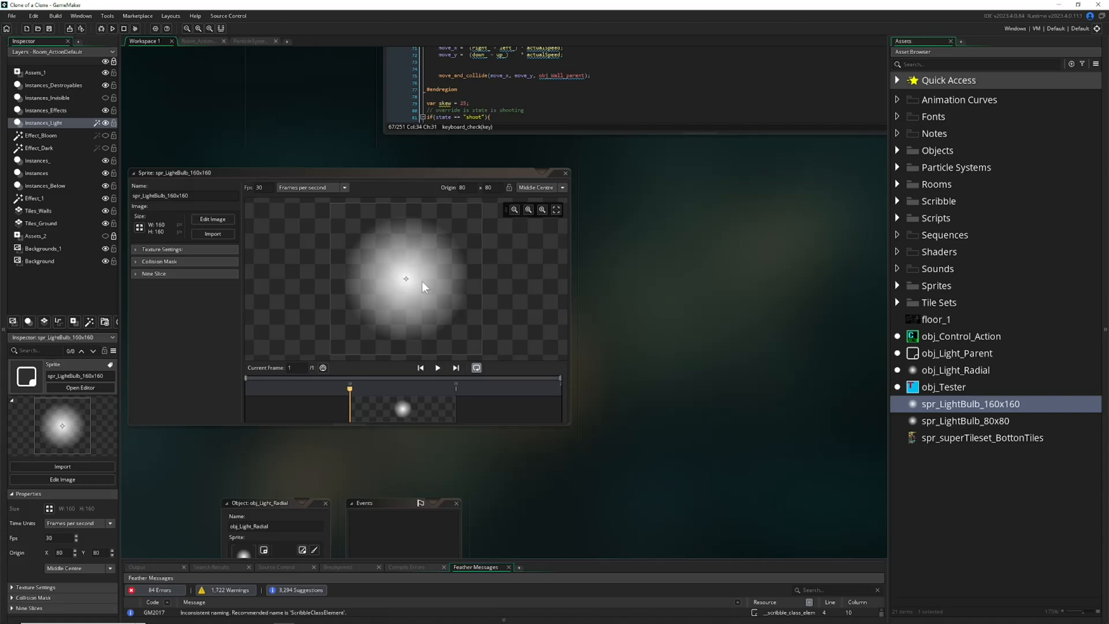
mouse_move(564, 185)
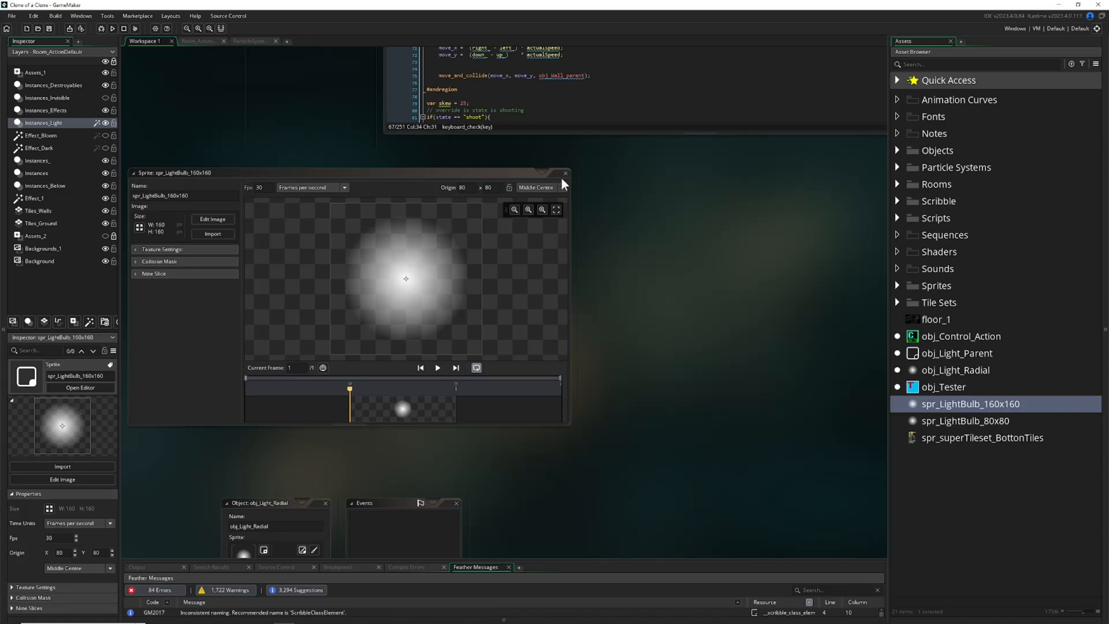
left_click(565, 173)
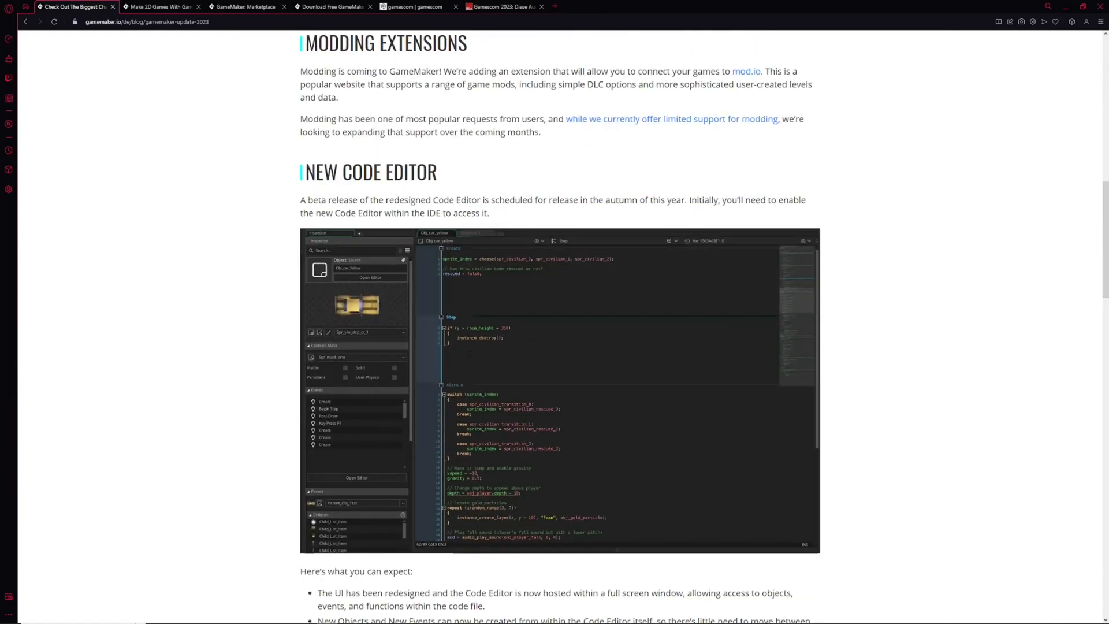
mouse_move(541, 346)
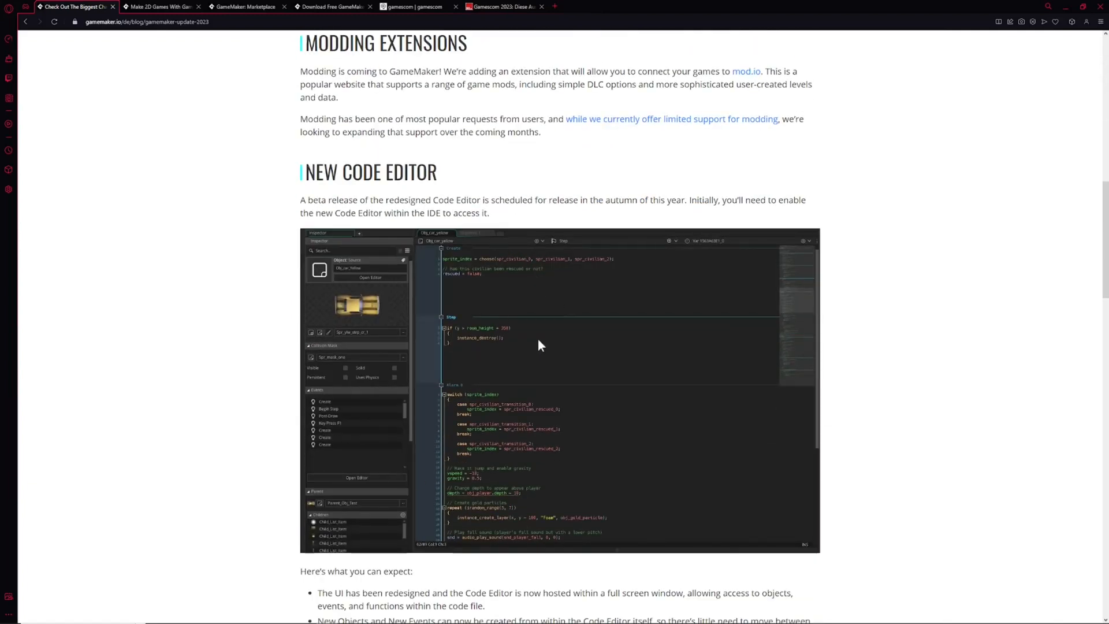
mouse_move(438, 246)
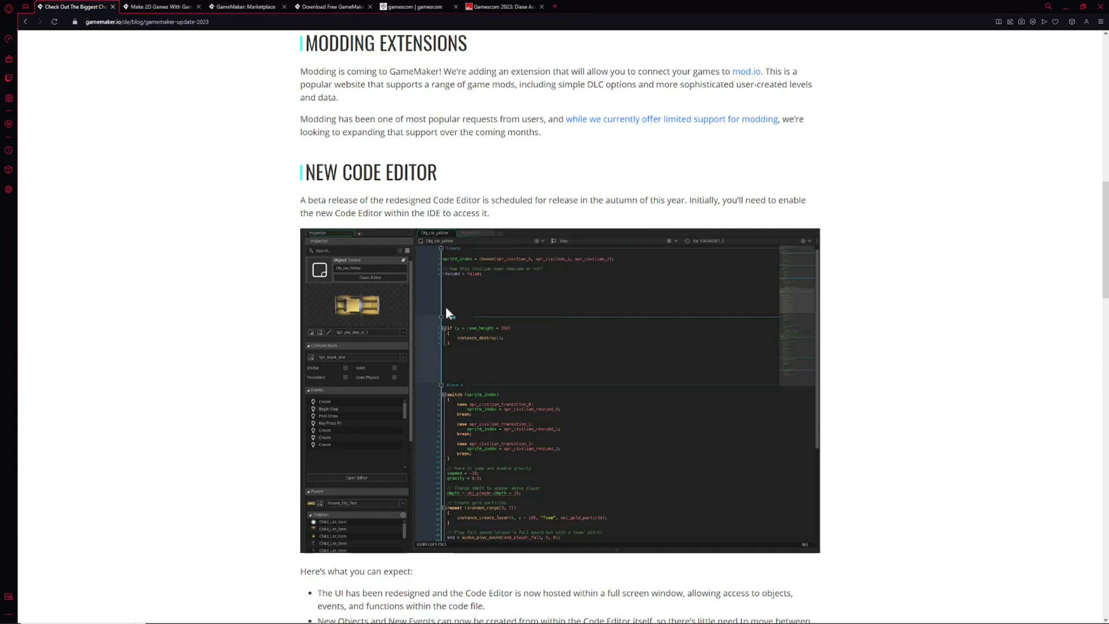
mouse_move(655, 247)
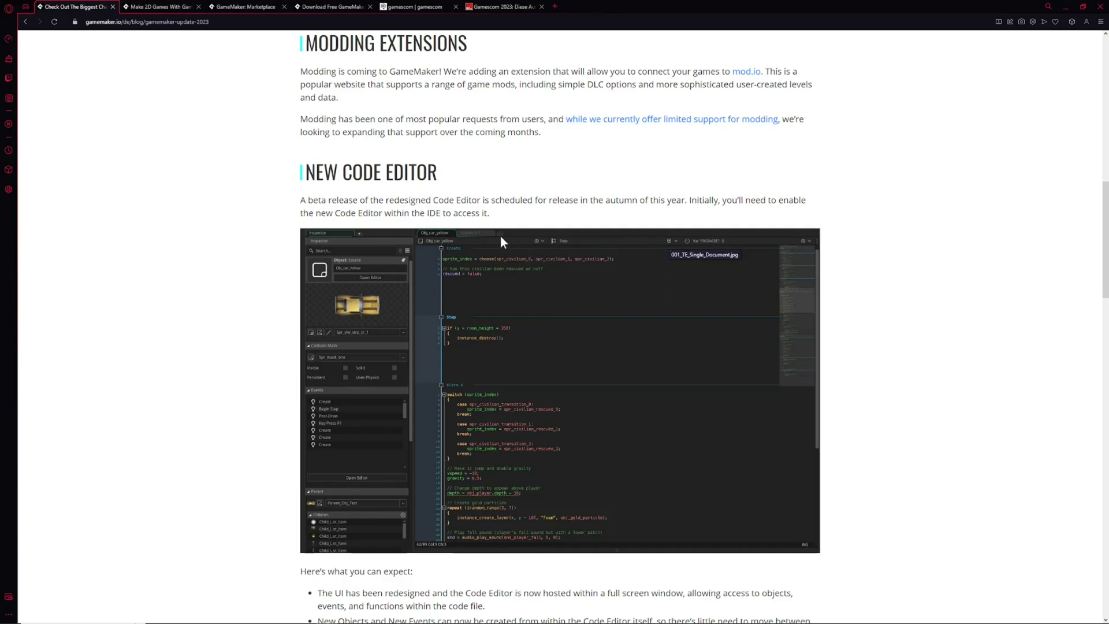
mouse_move(771, 388)
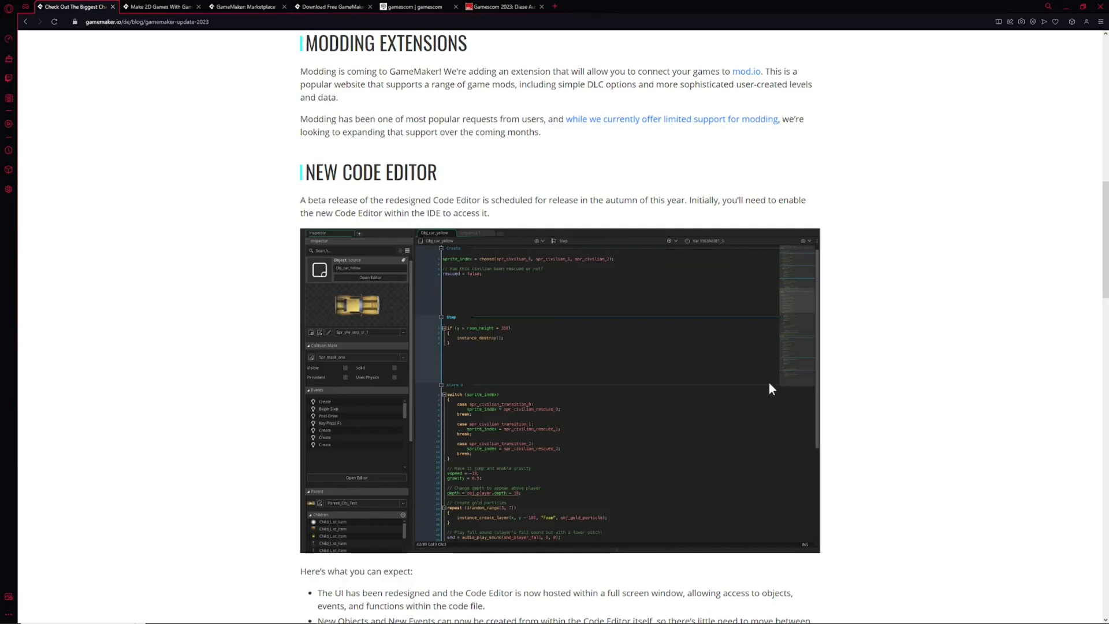
mouse_move(522, 267)
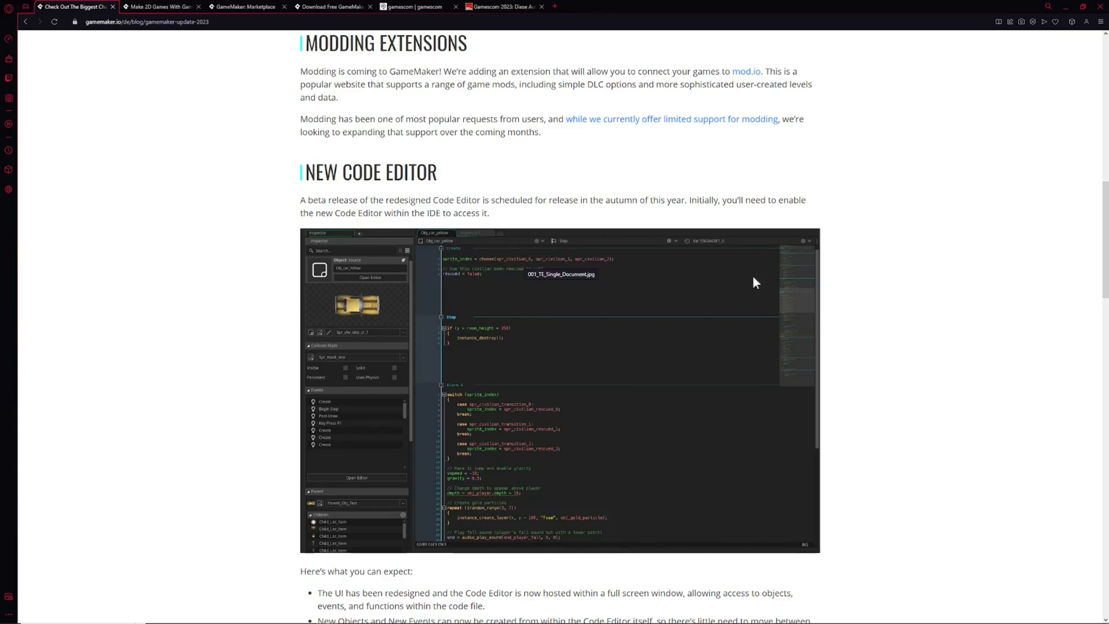
- Scroll through the blog post's New Code Editor and Prefab Library sections
scroll("down", 3)
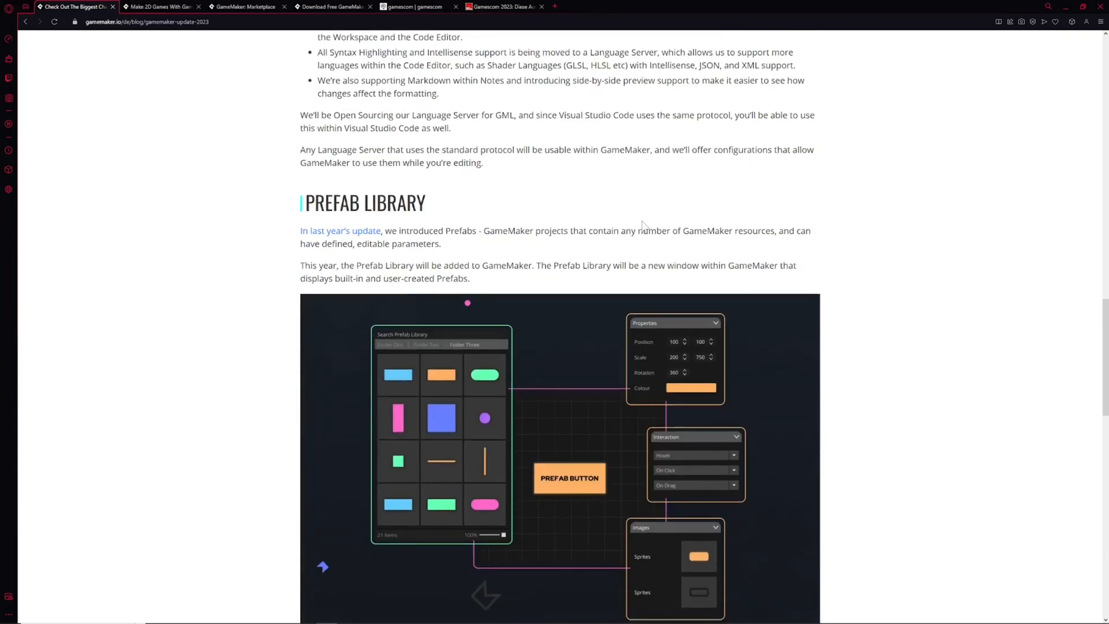
scroll("down", 3)
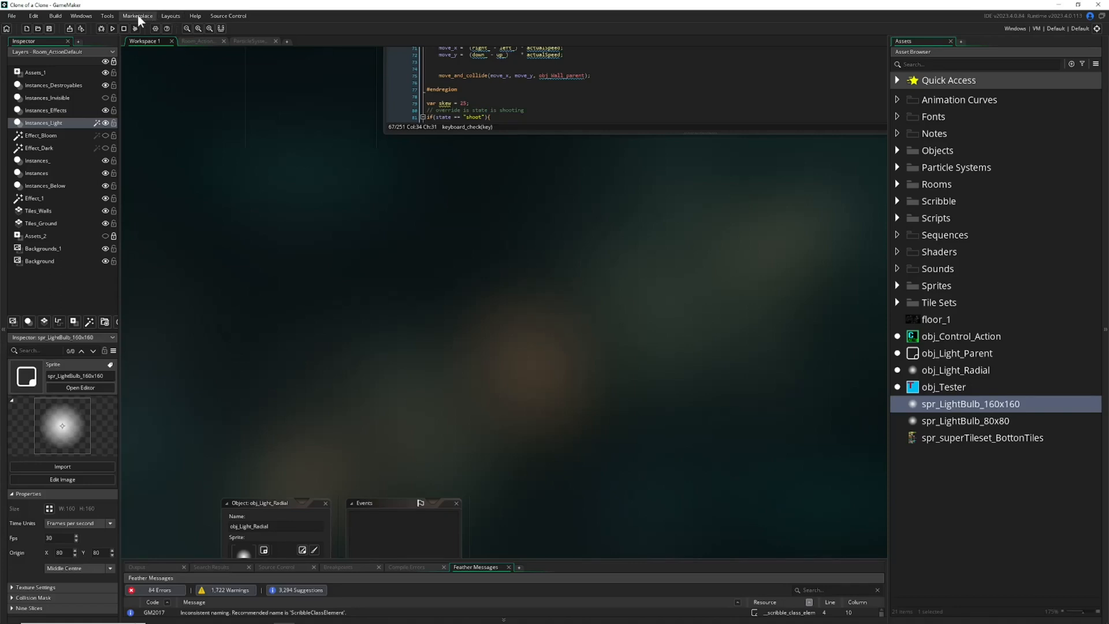
- Open the tools and package options list, then switch to the GameMaker Marketplace page
left_click(107, 16)
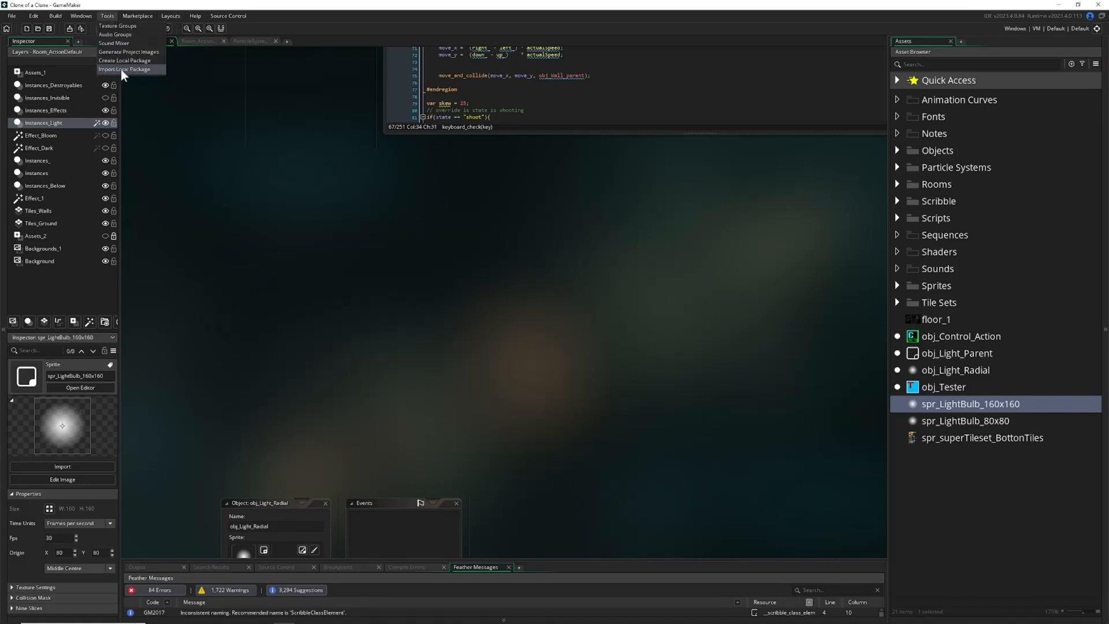
mouse_move(743, 294)
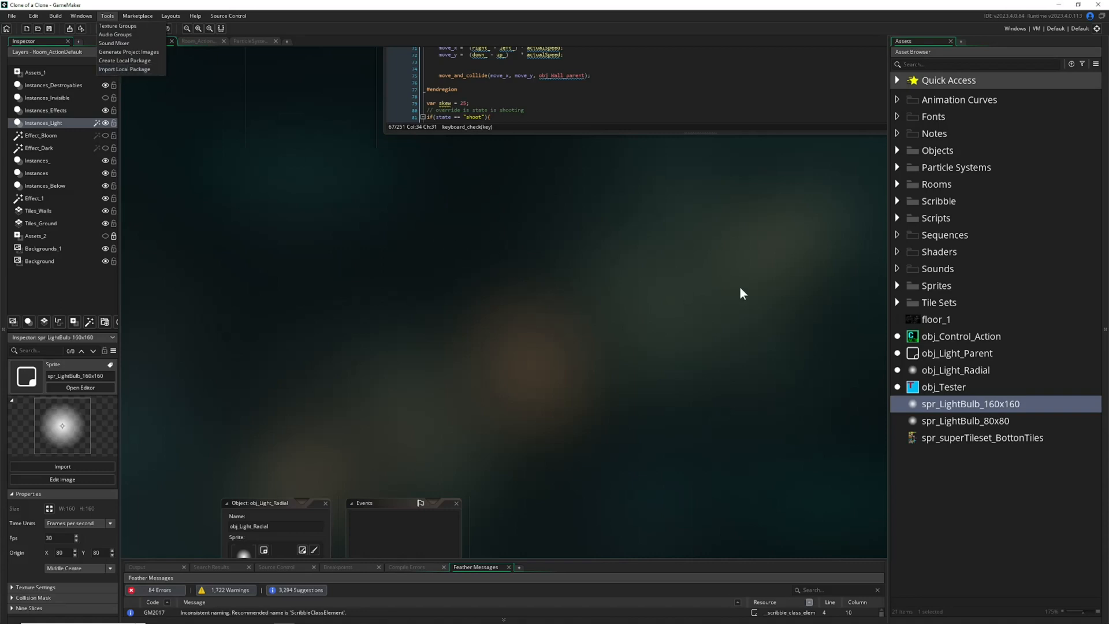
mouse_move(1003, 293)
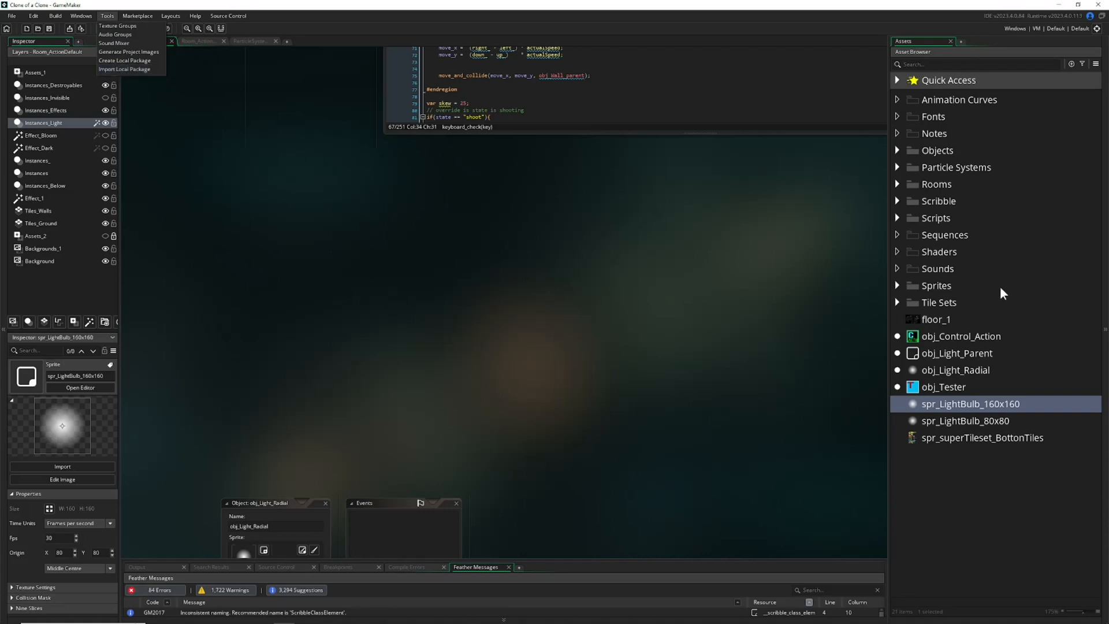
mouse_move(778, 300)
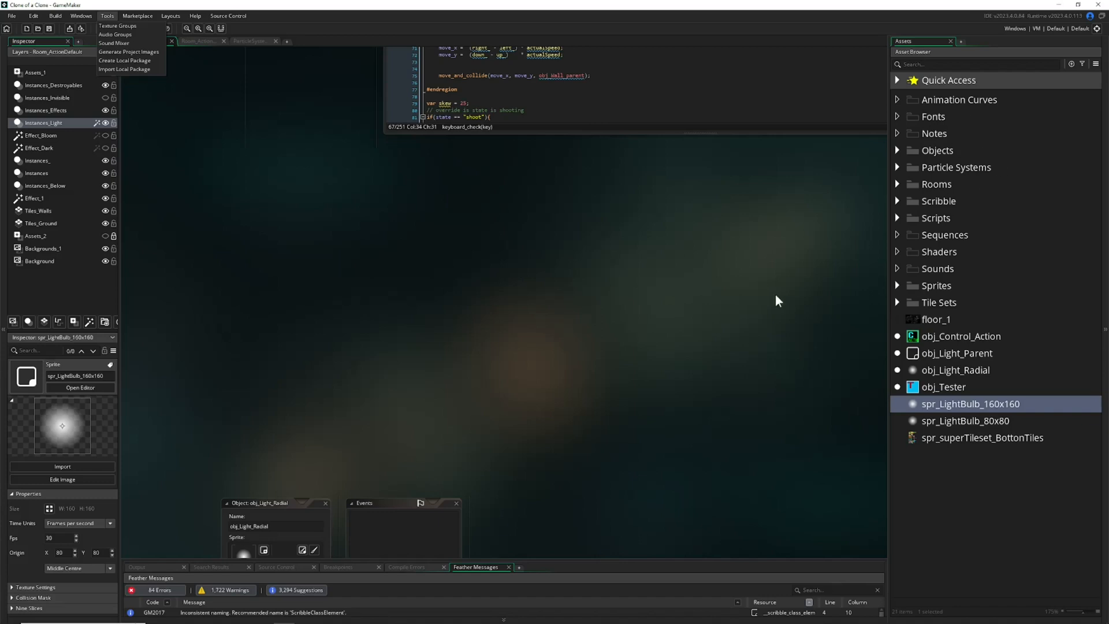
mouse_move(125, 69)
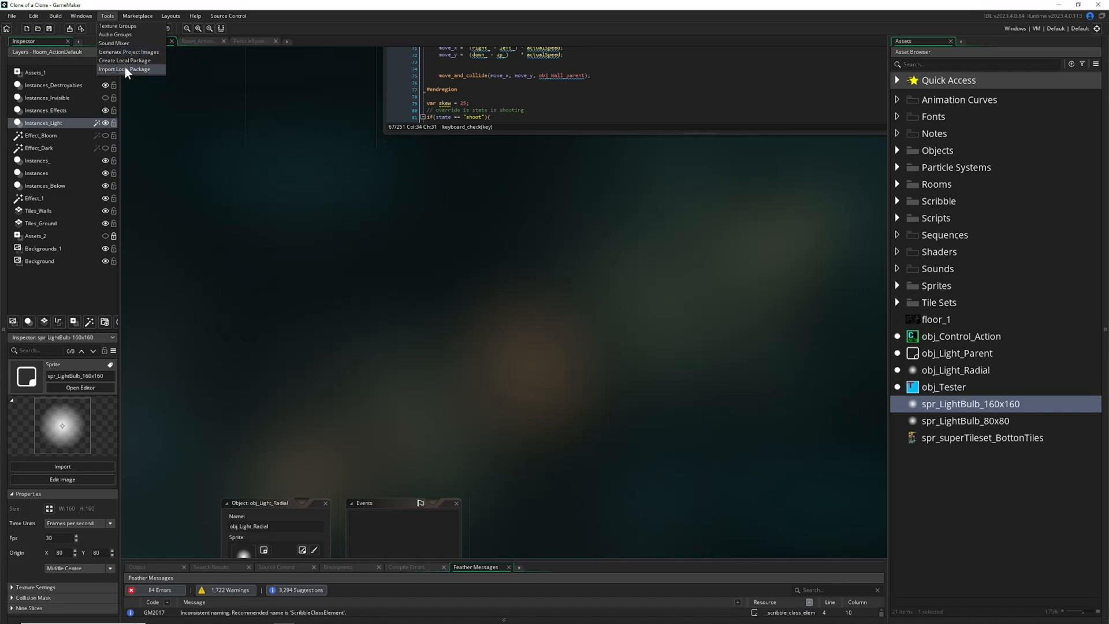
mouse_move(130, 73)
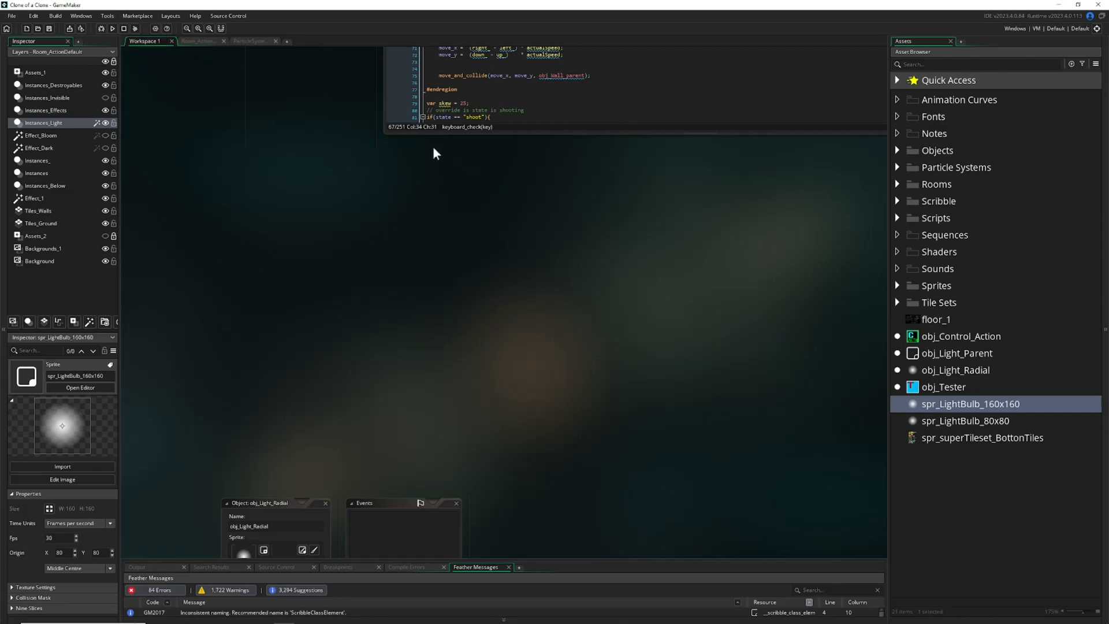
mouse_move(536, 228)
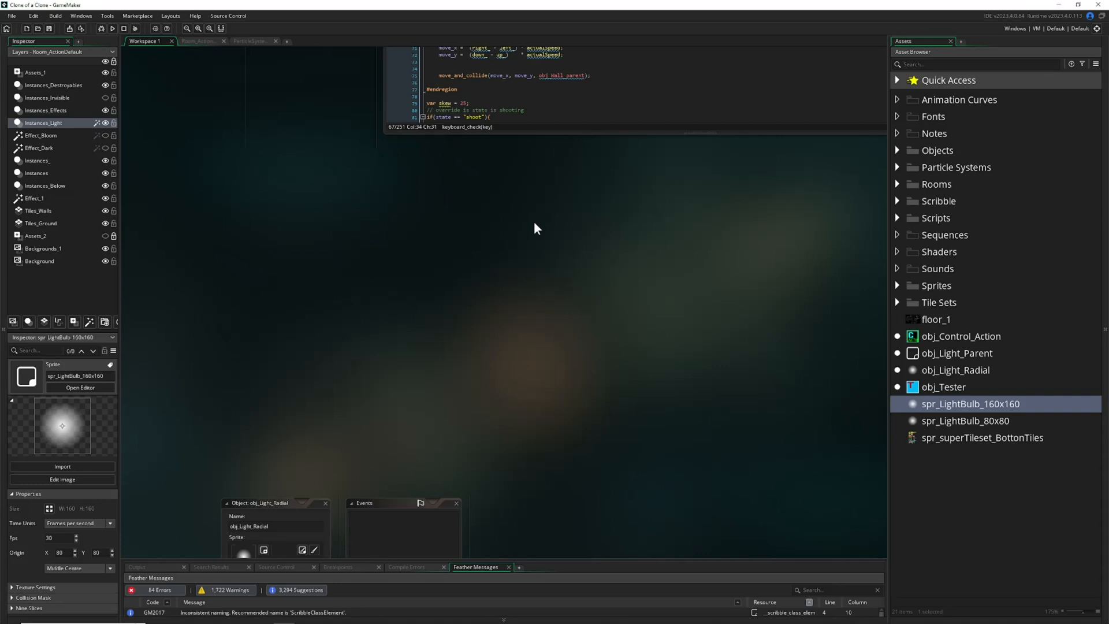
mouse_move(843, 142)
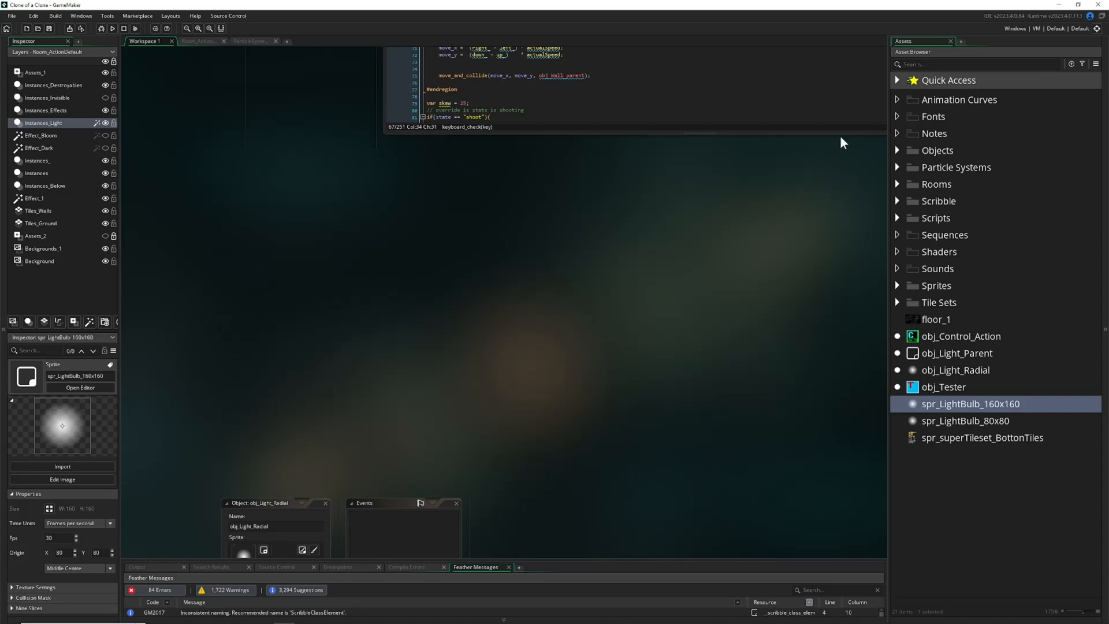
mouse_move(710, 246)
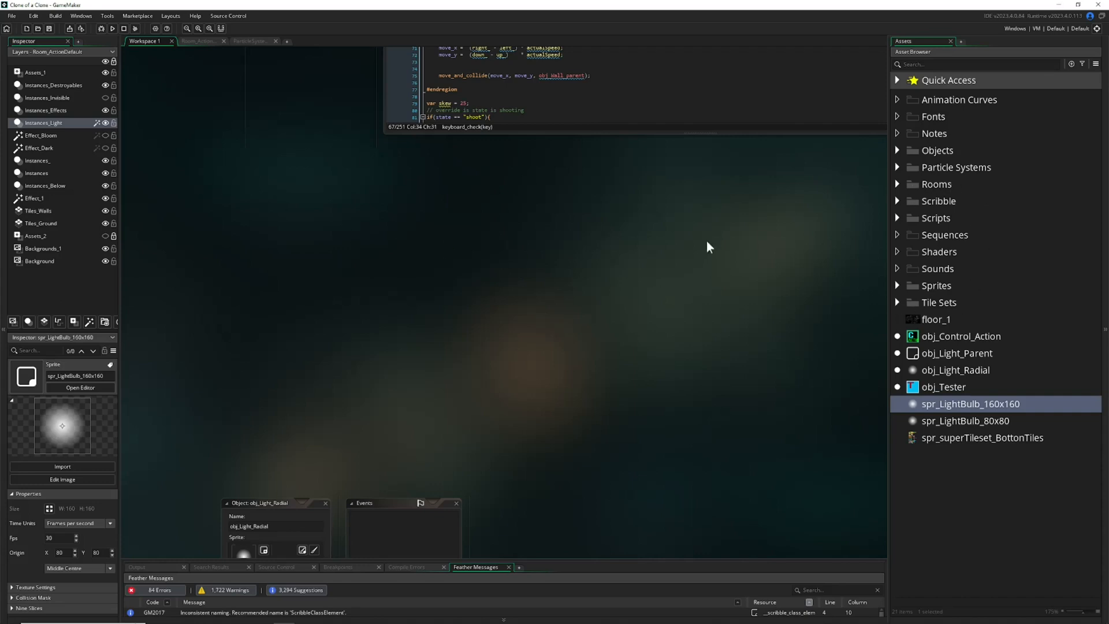
mouse_move(383, 190)
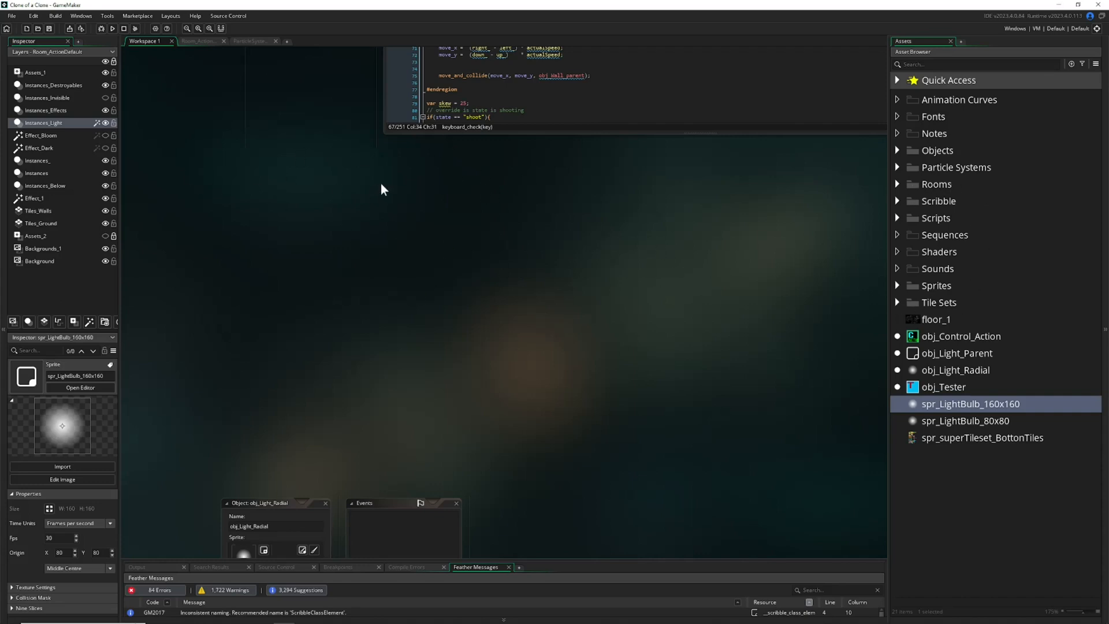
mouse_move(798, 272)
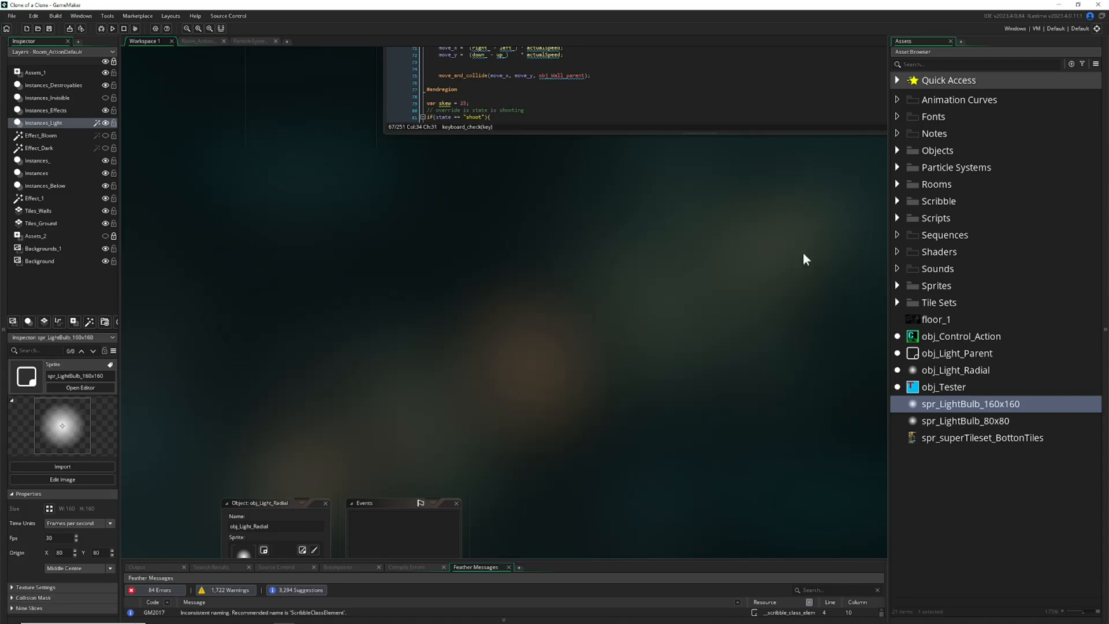
mouse_move(1047, 301)
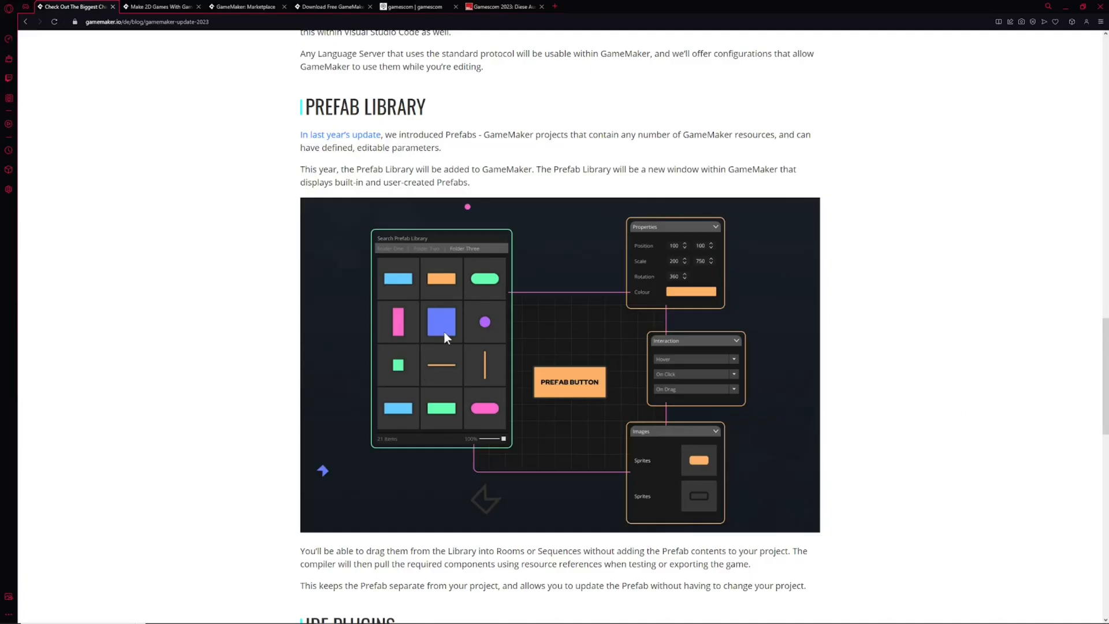
mouse_move(607, 382)
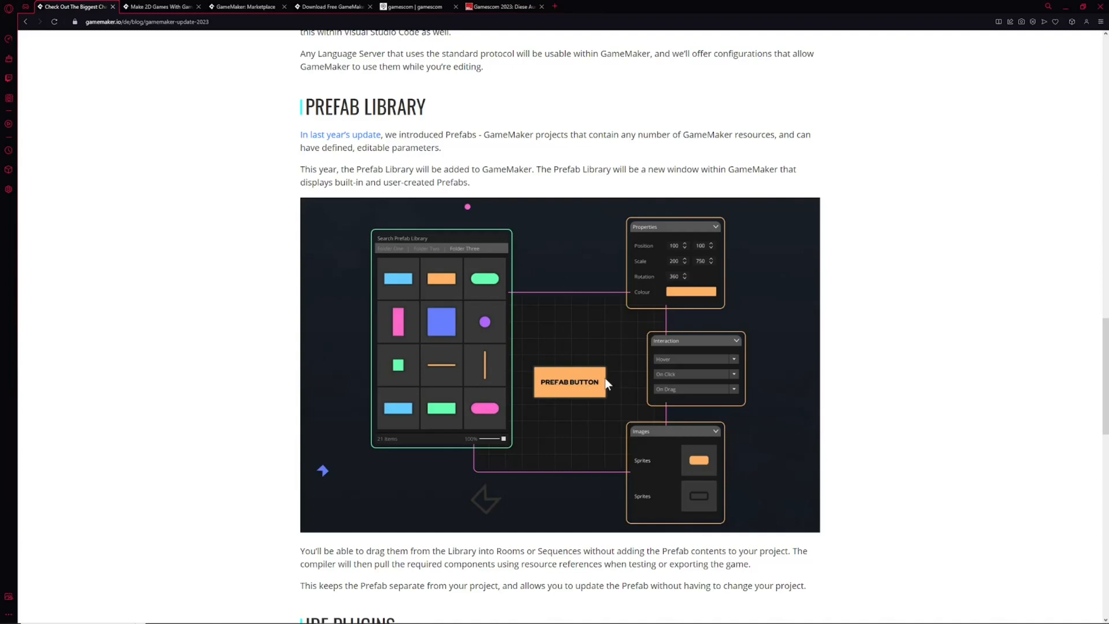
left_click(244, 7)
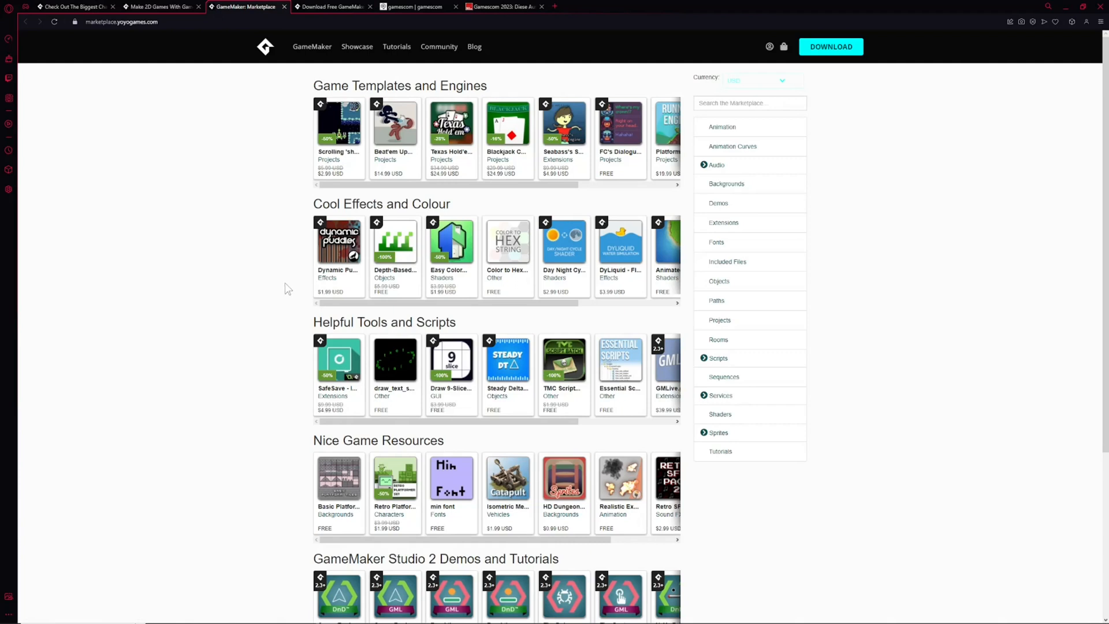
mouse_move(288, 288)
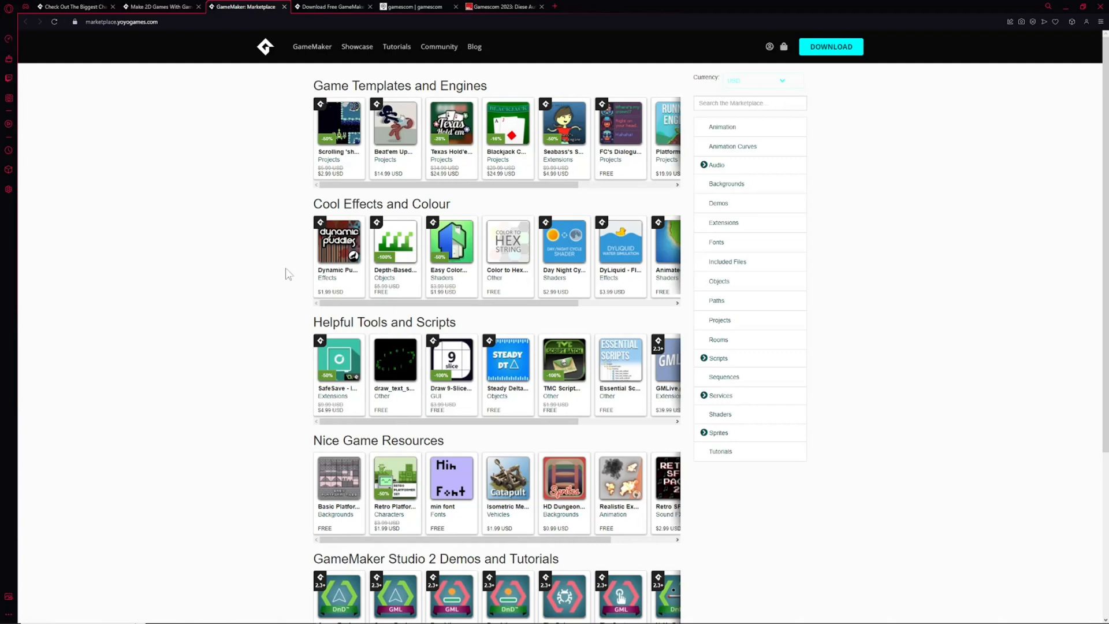
- Scroll down the Marketplace home page's template, effect, tool and resource rows
scroll("down", 3)
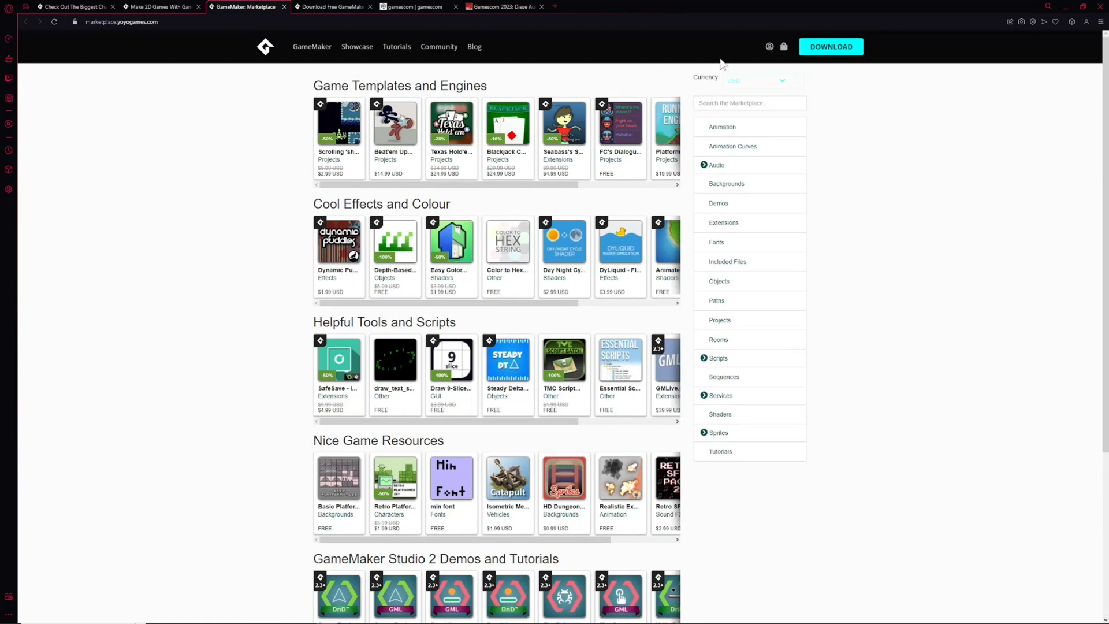
mouse_move(247, 469)
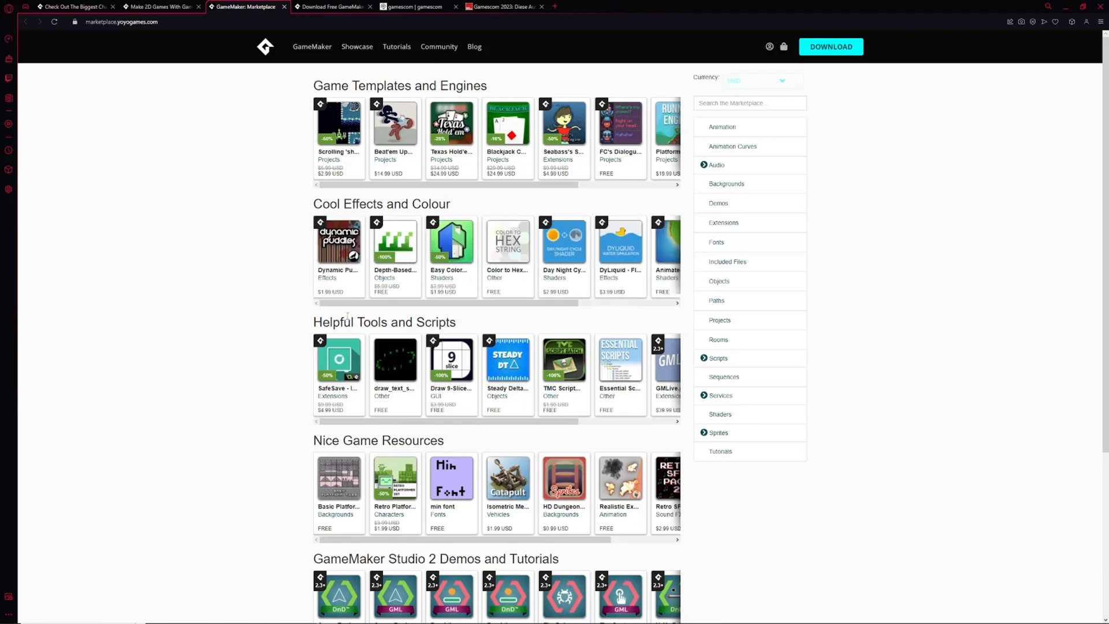
mouse_move(296, 315)
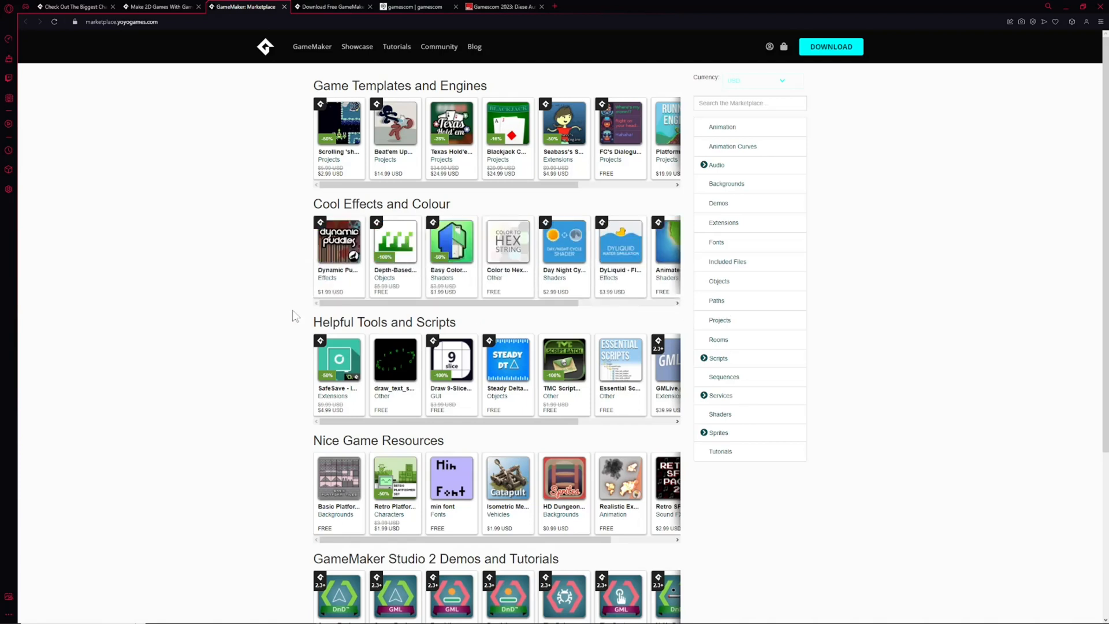
mouse_move(388, 294)
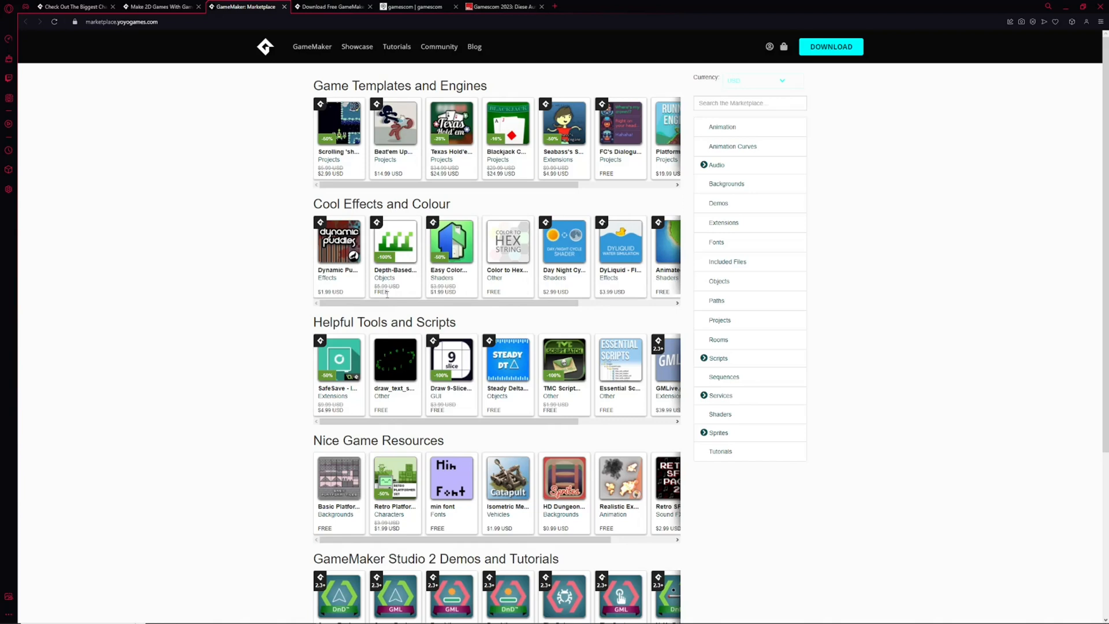
mouse_move(550, 6)
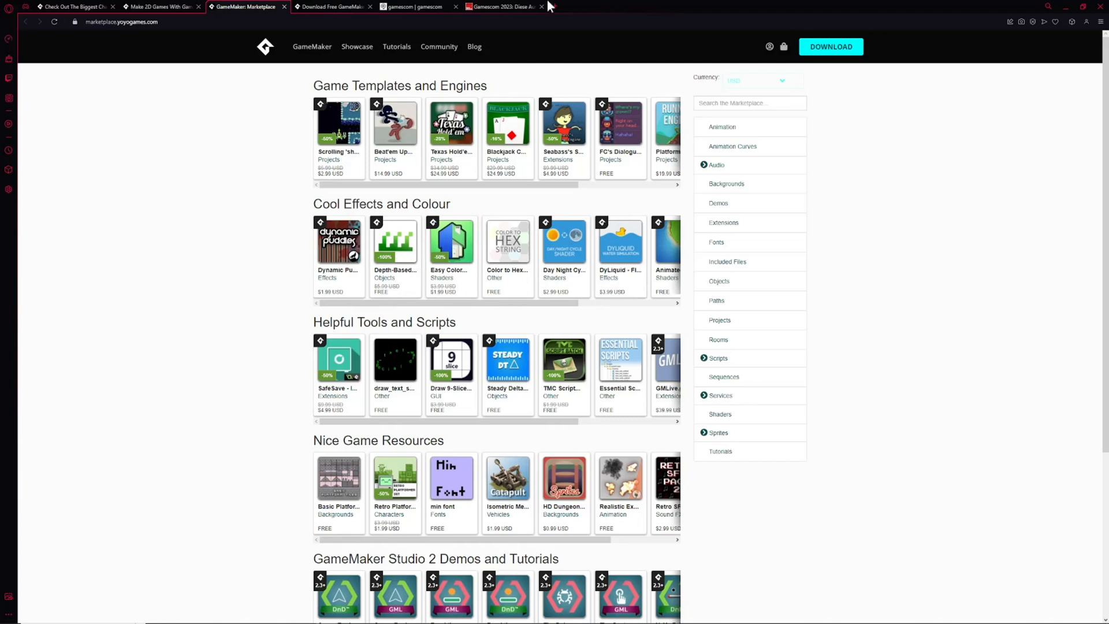
mouse_move(281, 355)
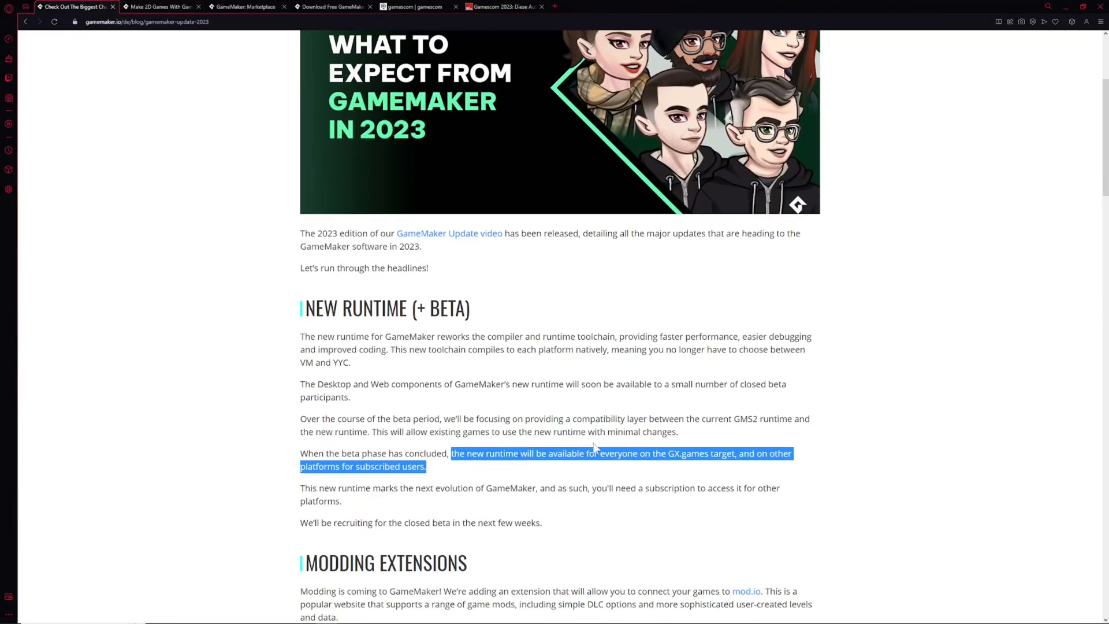
mouse_move(763, 381)
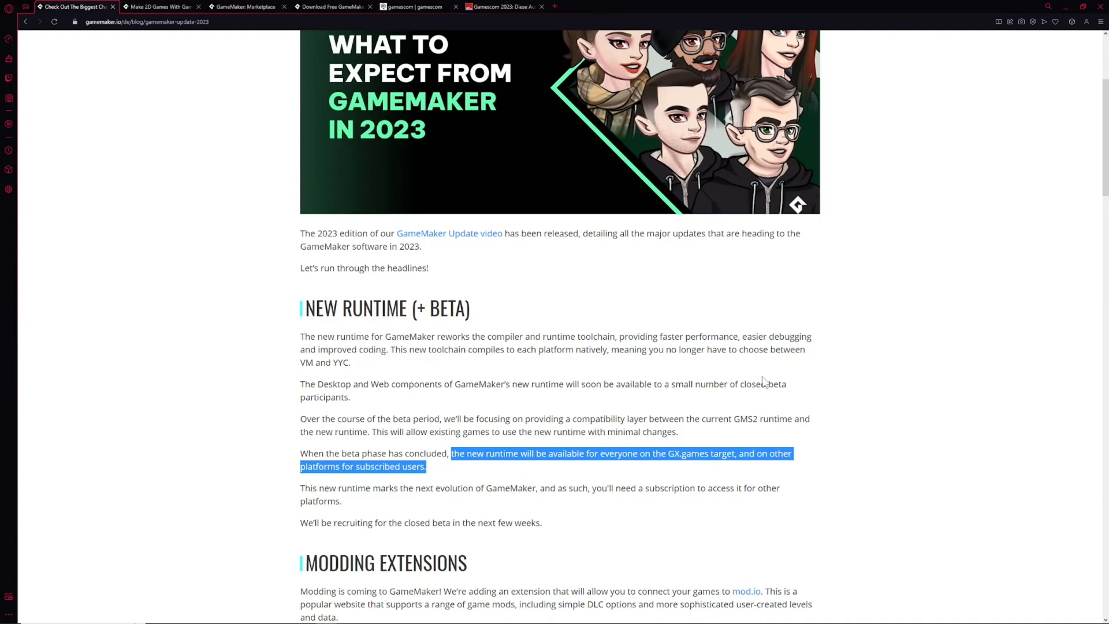
mouse_move(668, 475)
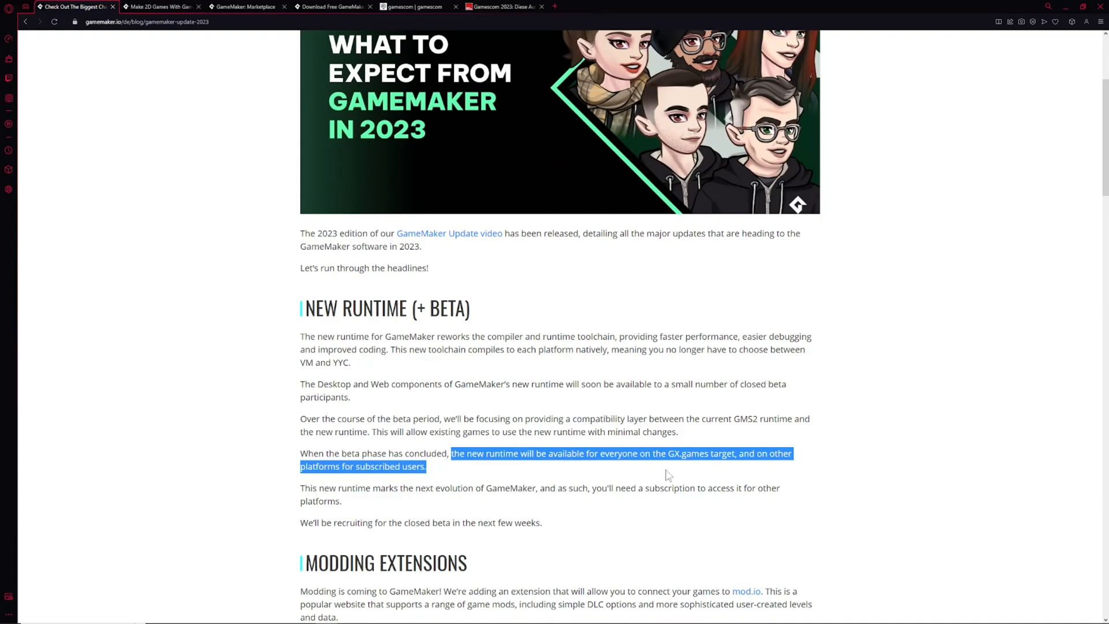
mouse_move(726, 446)
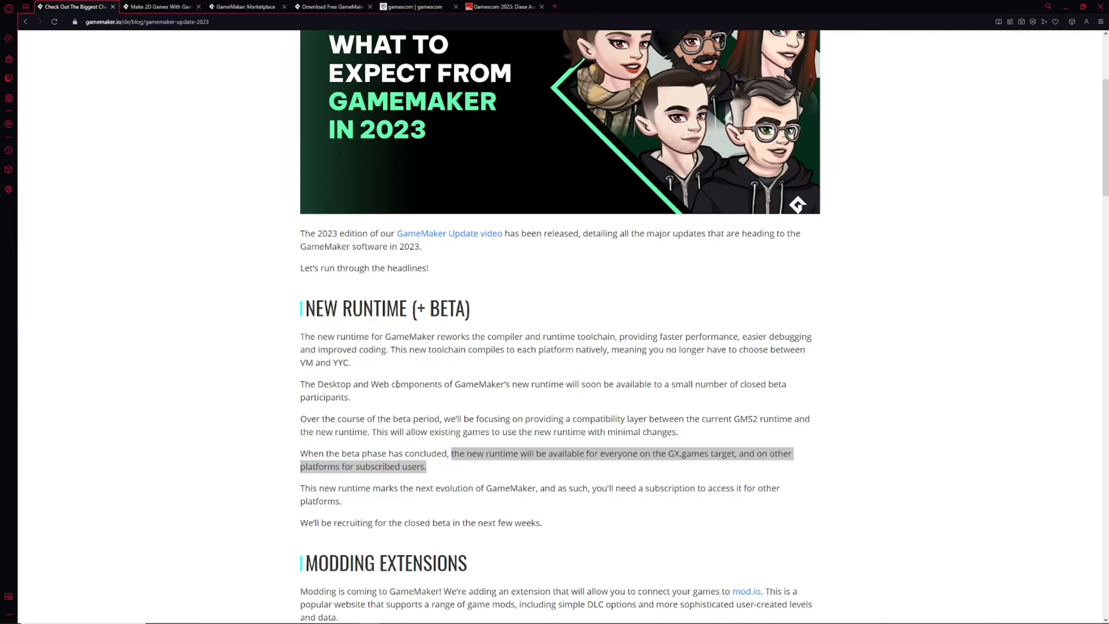
- Scroll past New Runtime to the Modding Extensions and New Code Editor headings
scroll("down", 3)
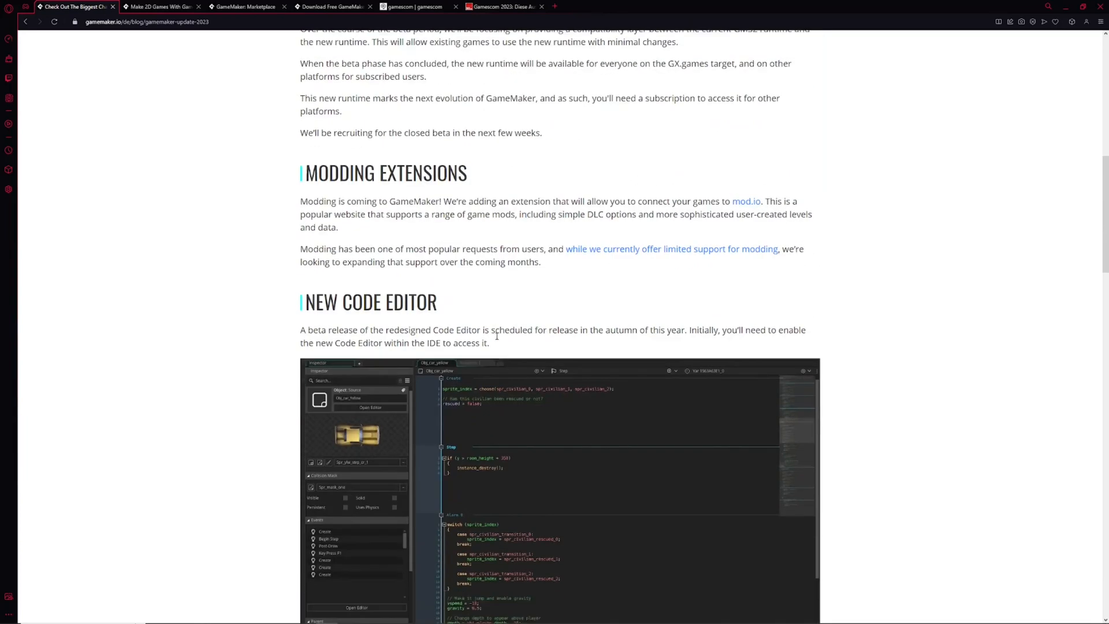
- Scroll down through IDE Plugins, AI Integration and New Marketplace, then drag back up
scroll("down", 3)
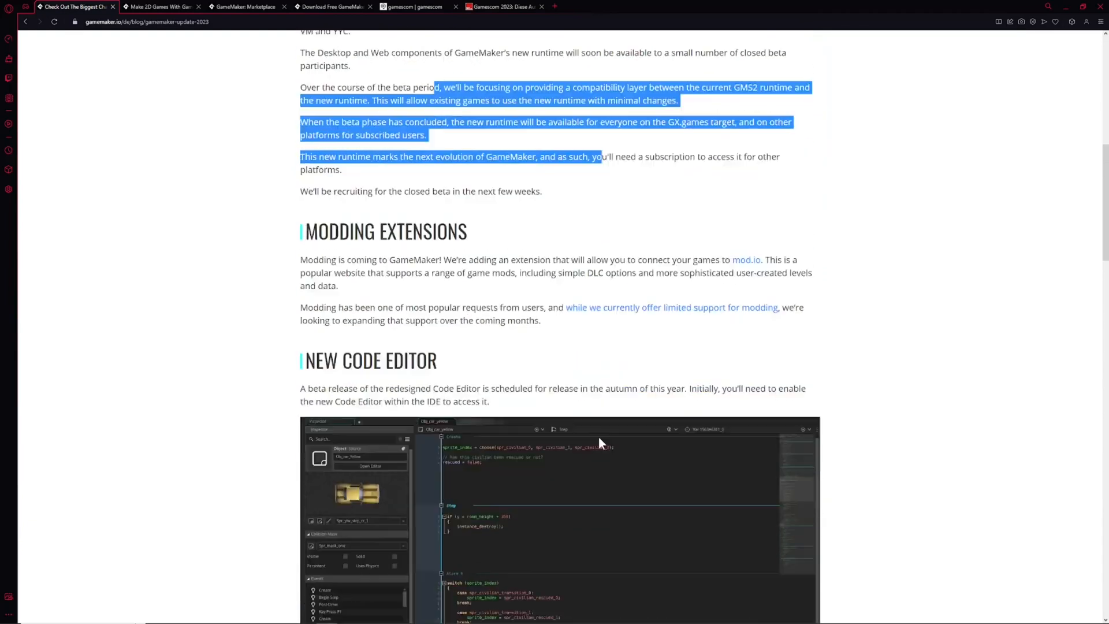
scroll("down", 3)
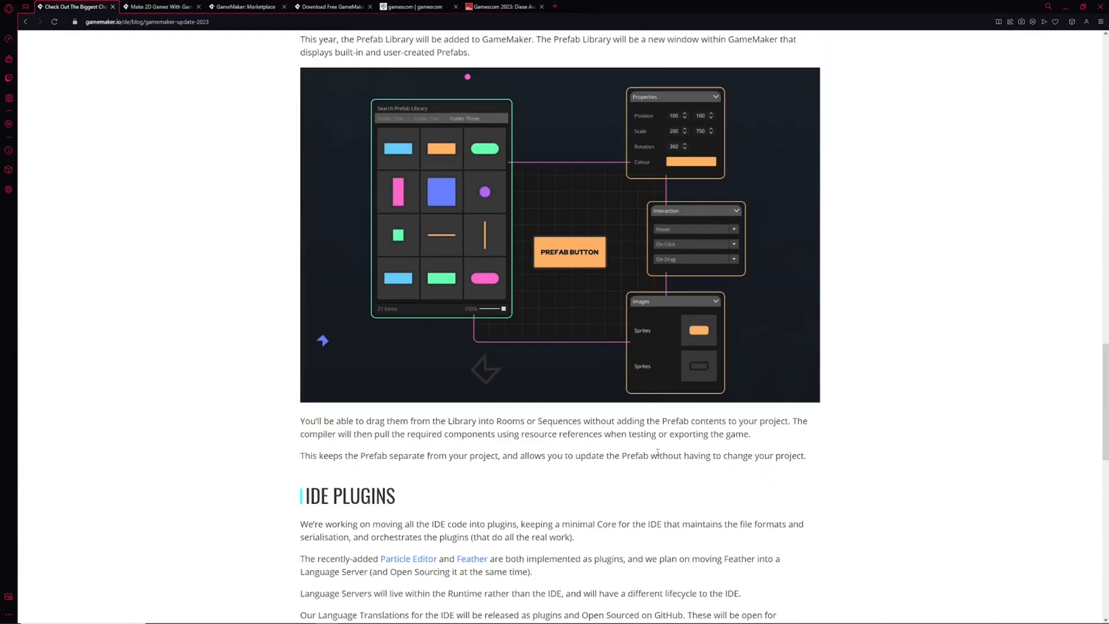
scroll("down", 3)
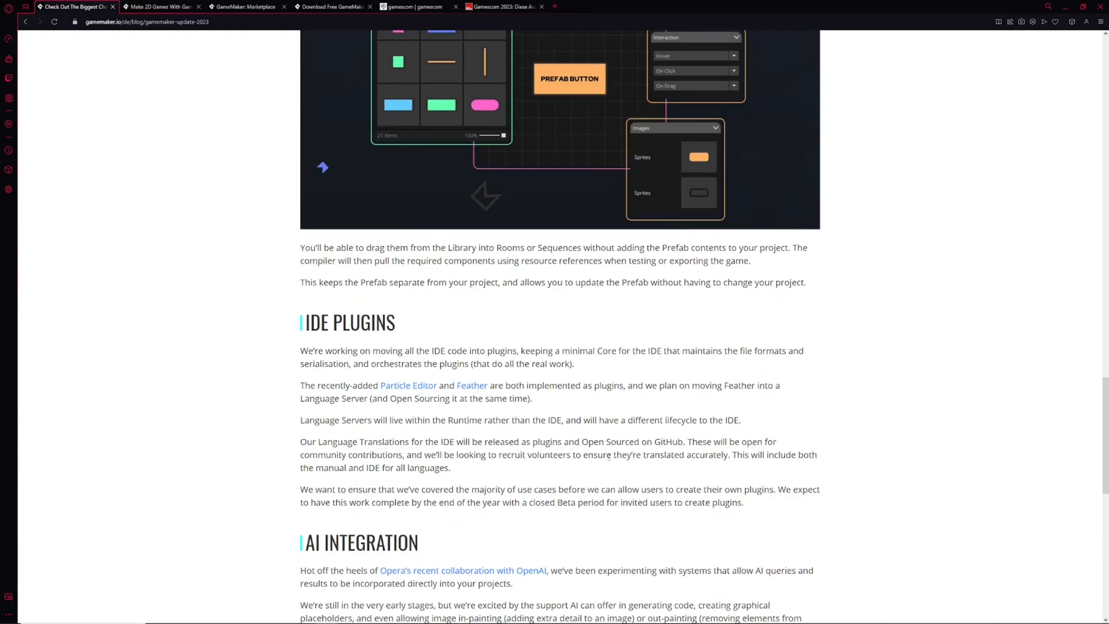
scroll("down", 3)
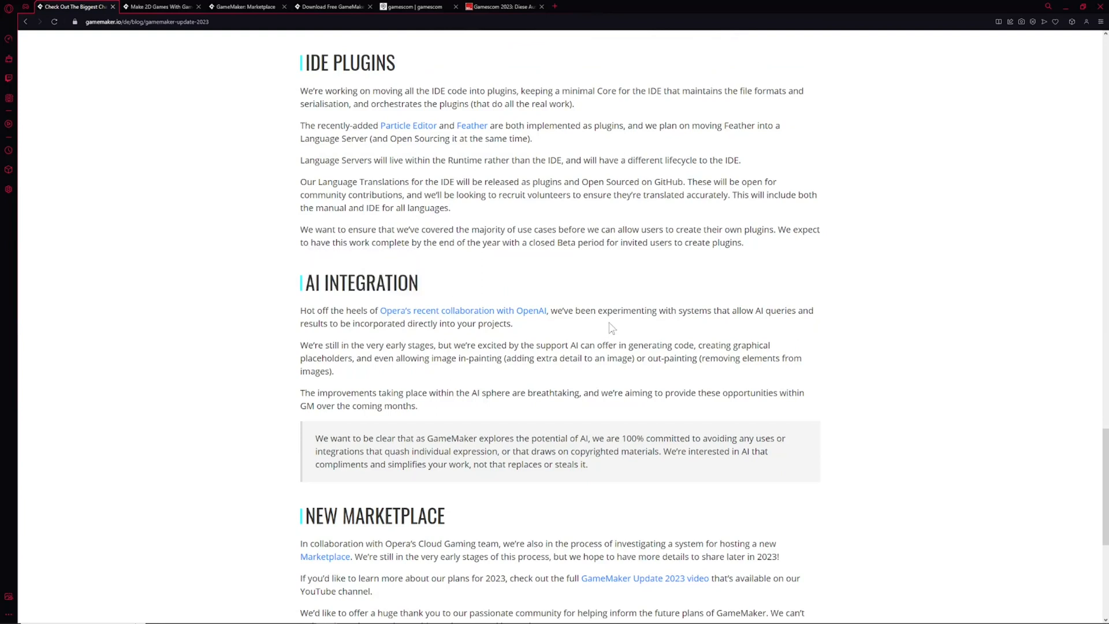
left_click_drag(625, 311, 514, 324)
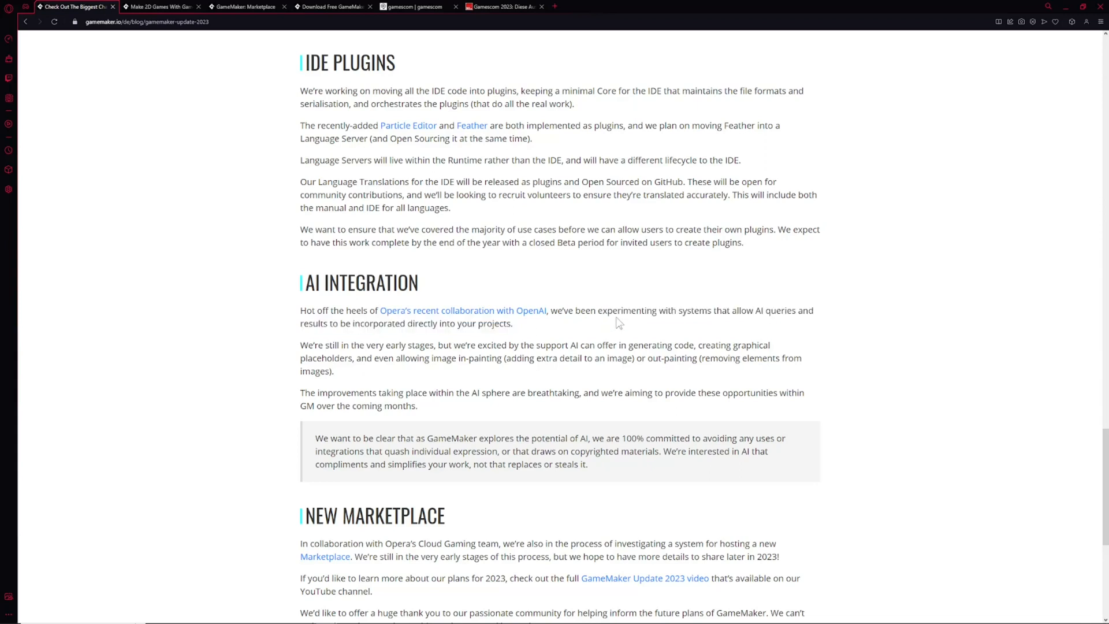
mouse_move(476, 397)
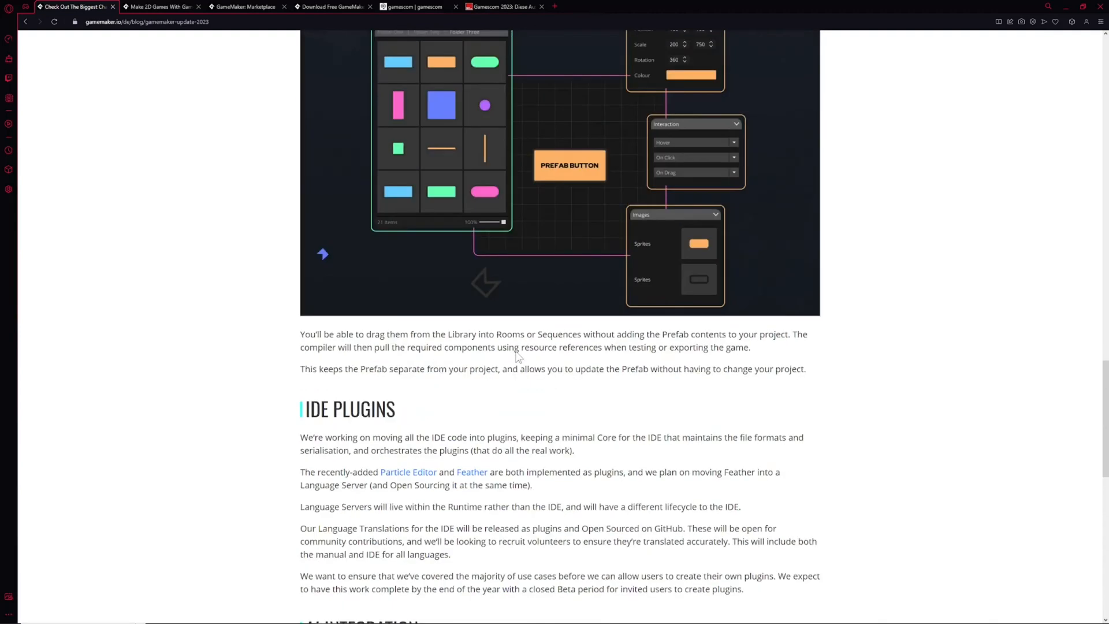
- Scroll the 2023 update post back to its title, header artwork and New Runtime section
scroll("down", 3)
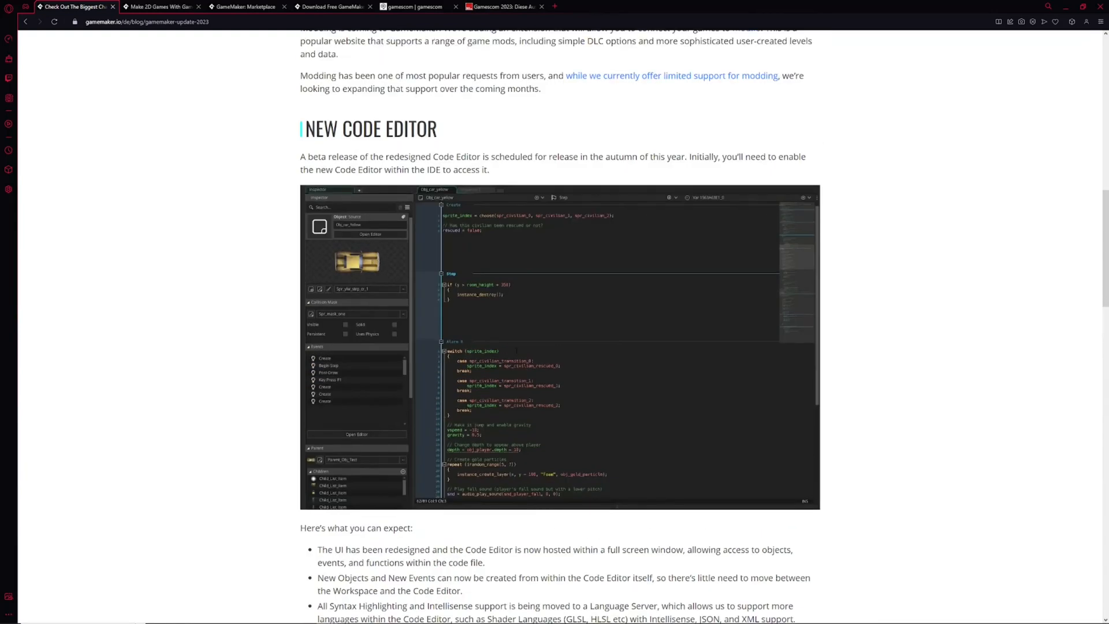
scroll("up", 3)
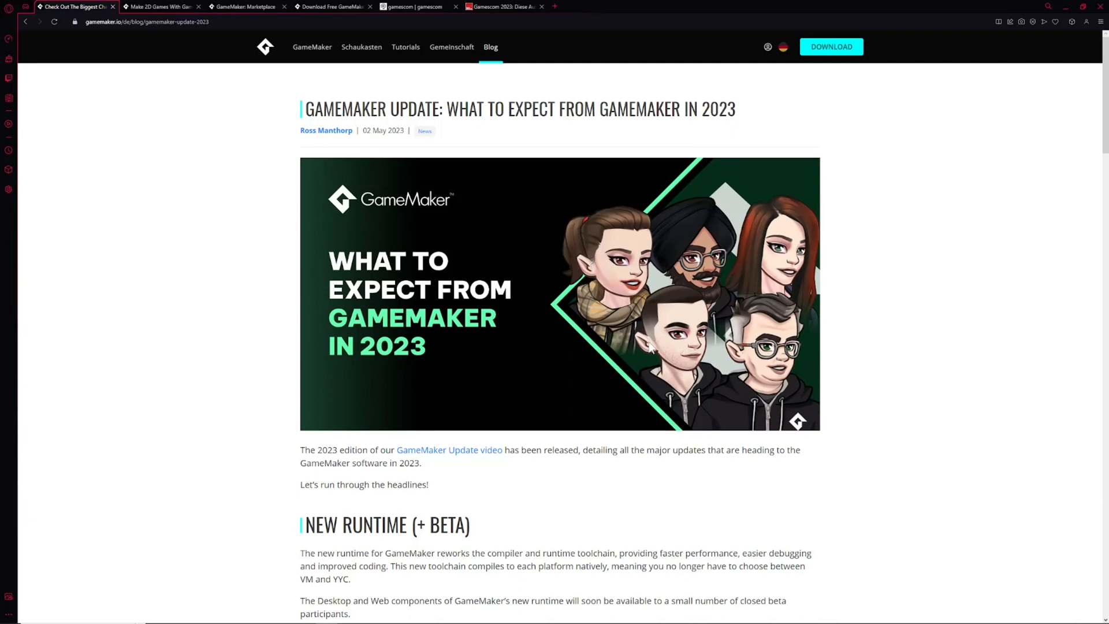
mouse_move(749, 309)
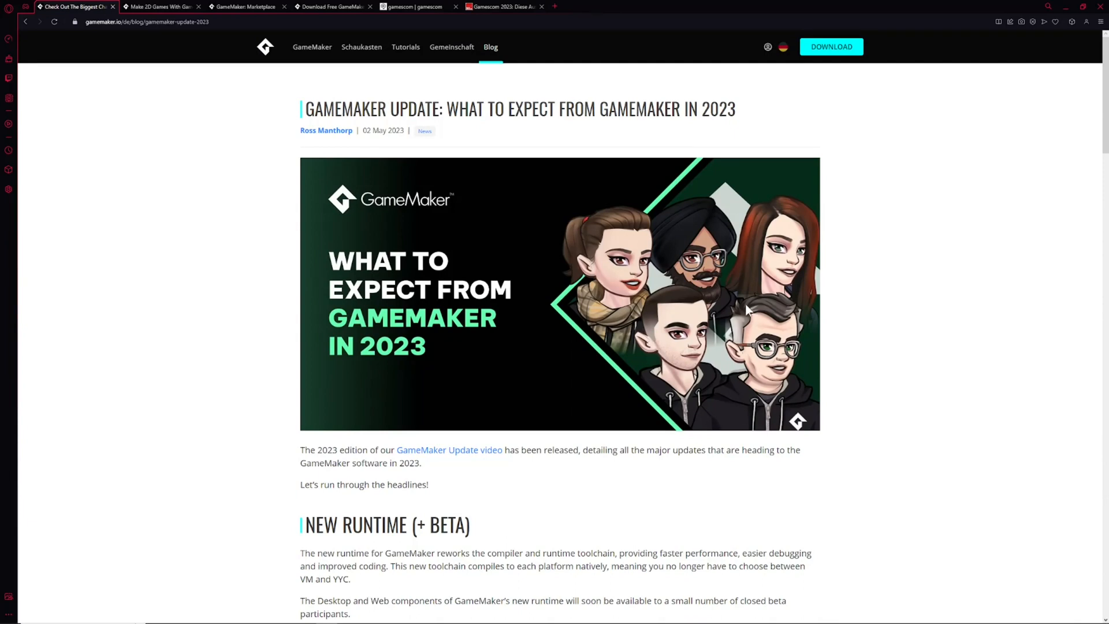